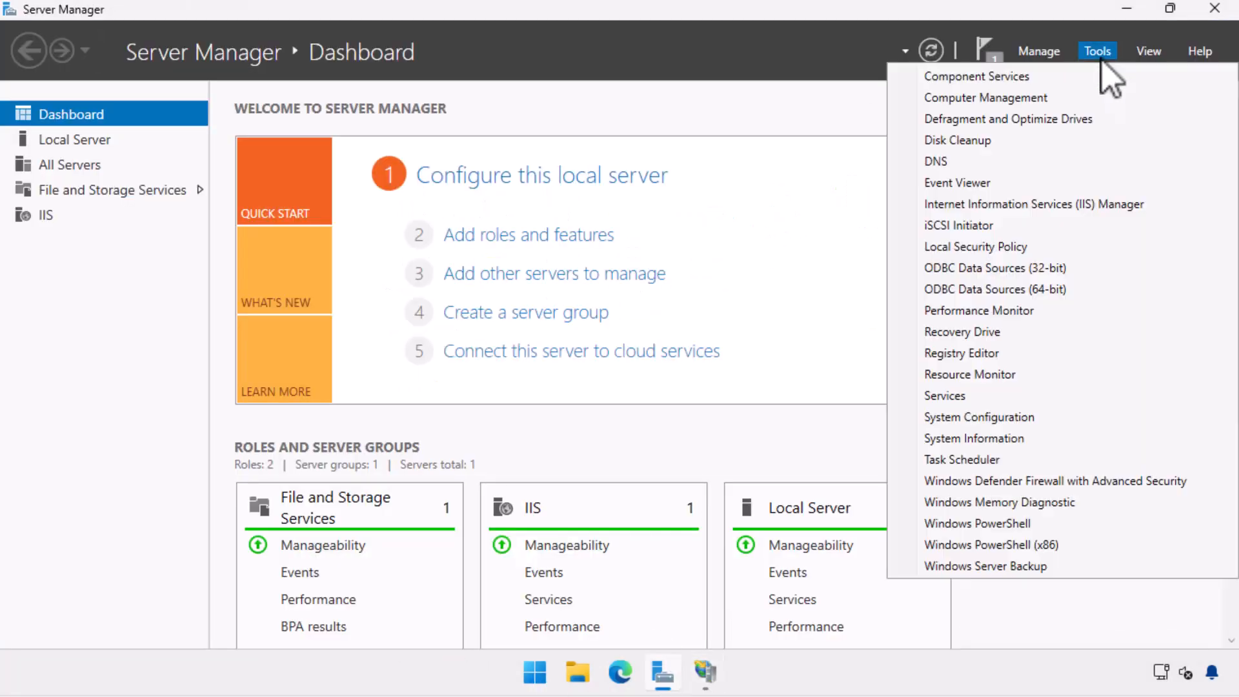
- Show the tailwindtraders.internal forward lookup zone's host records in DNS Manager
left_click(936, 162)
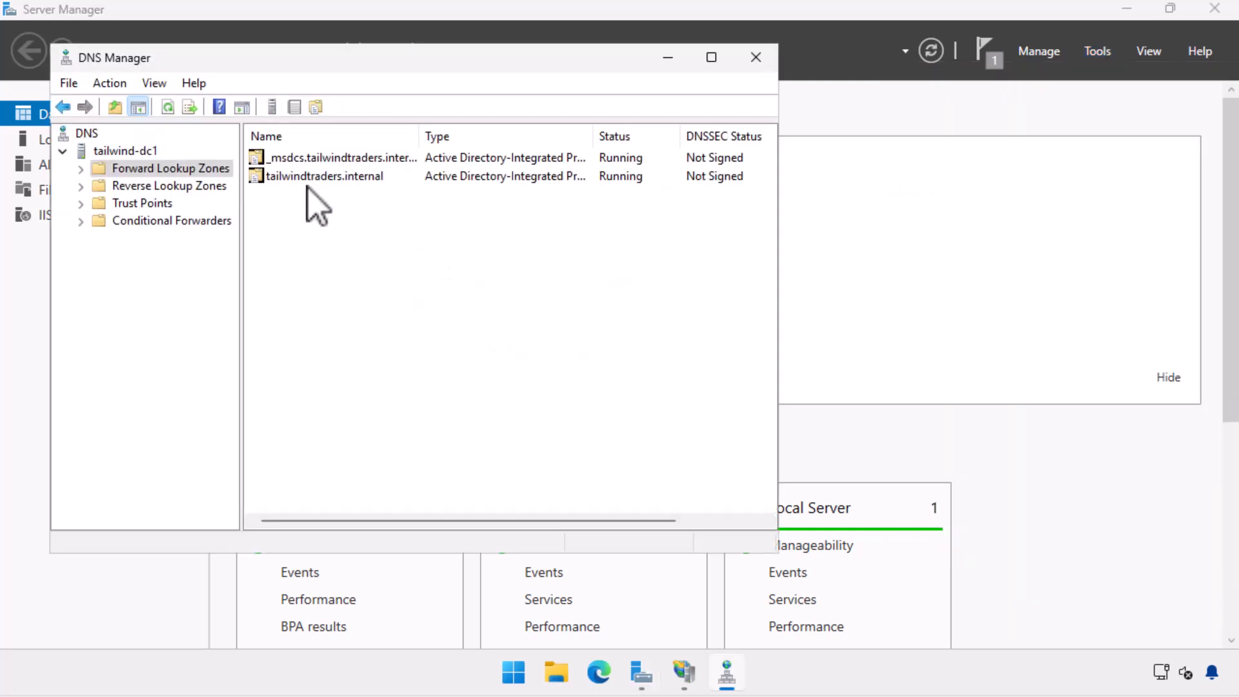
double_click(325, 175)
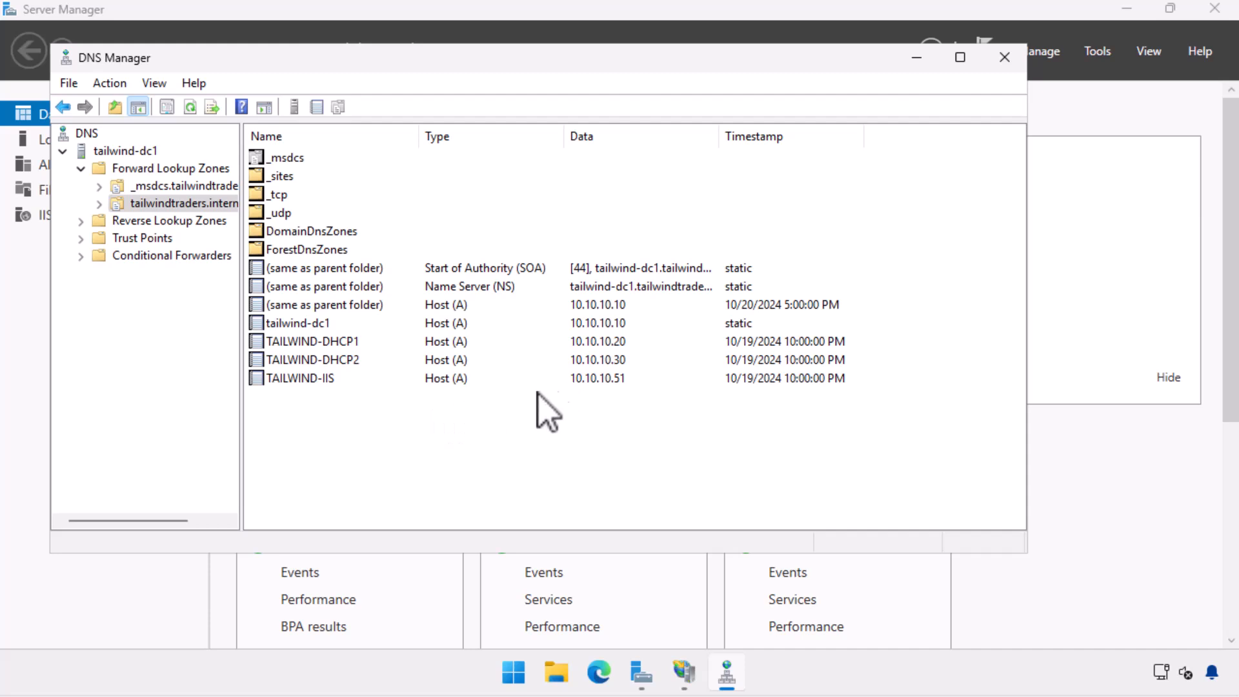
mouse_move(209, 229)
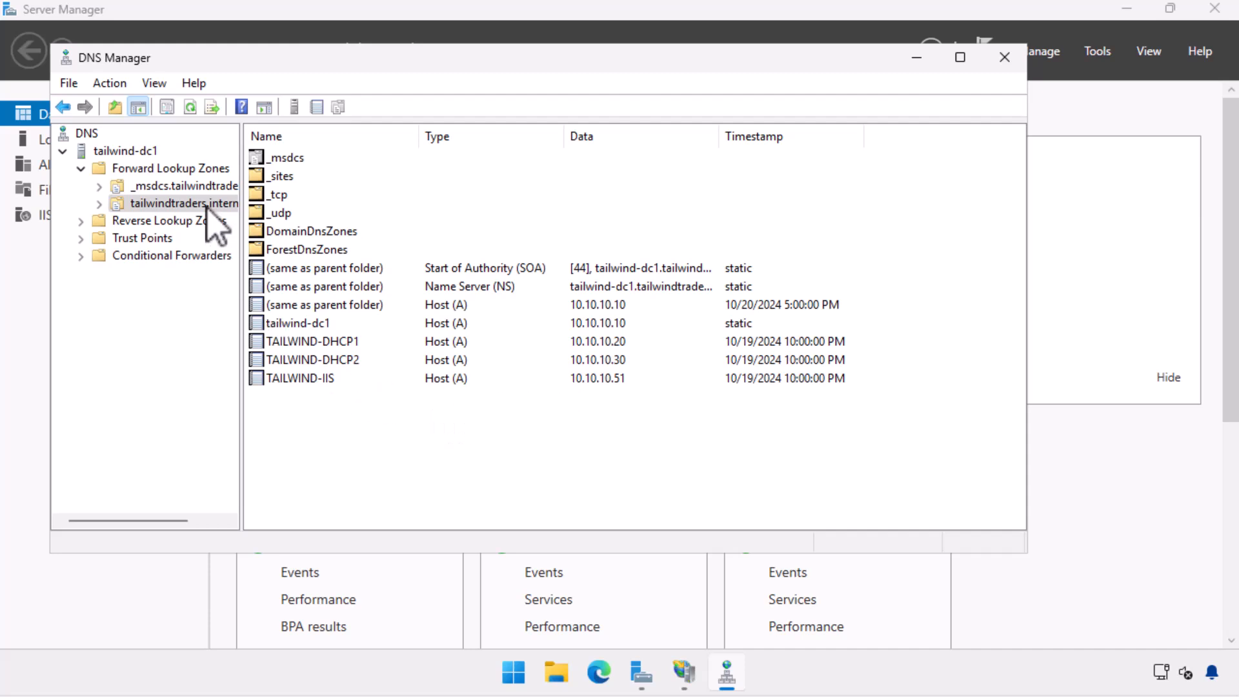
- Add a Host (A) record 'prime' pointing to 10.10.10.51 in the tailwindtraders.internal zone
right_click(178, 203)
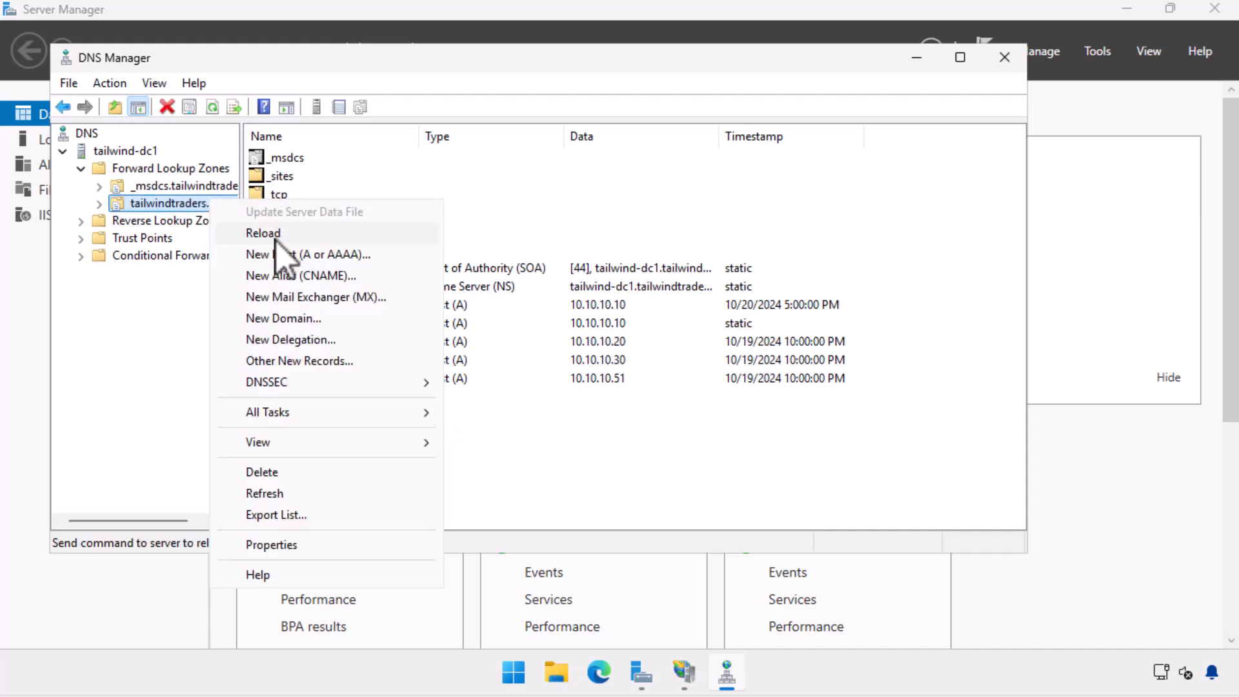
left_click(309, 254)
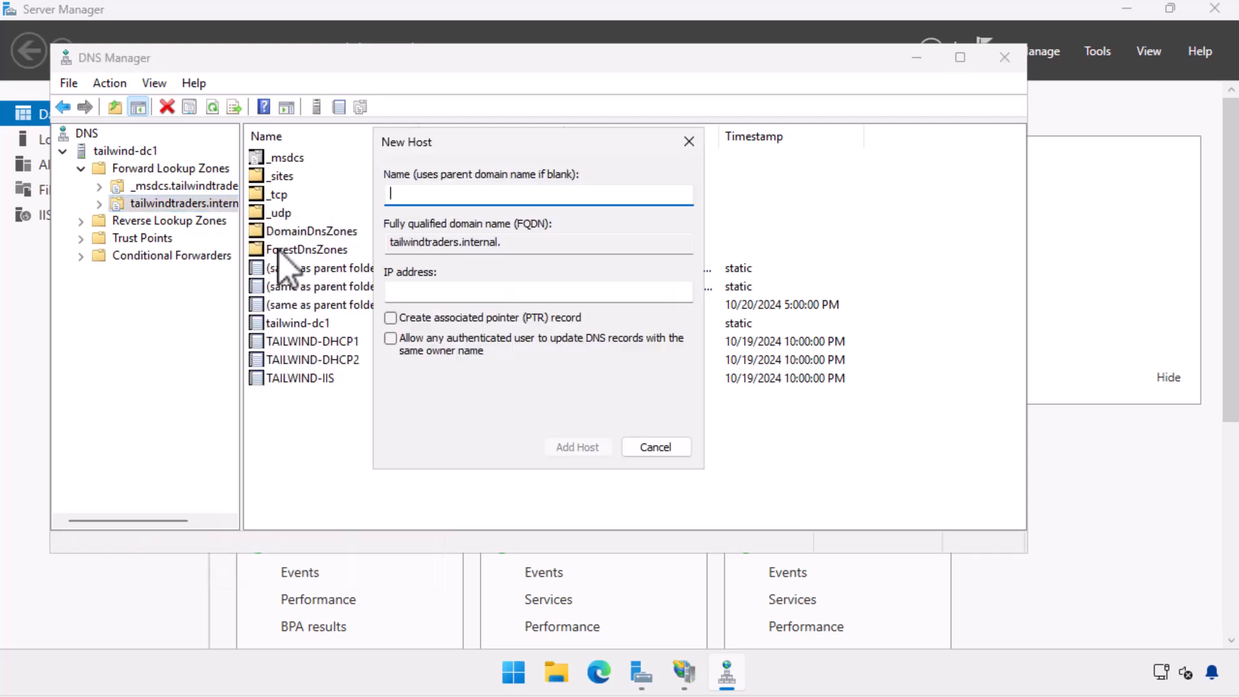
type("prime")
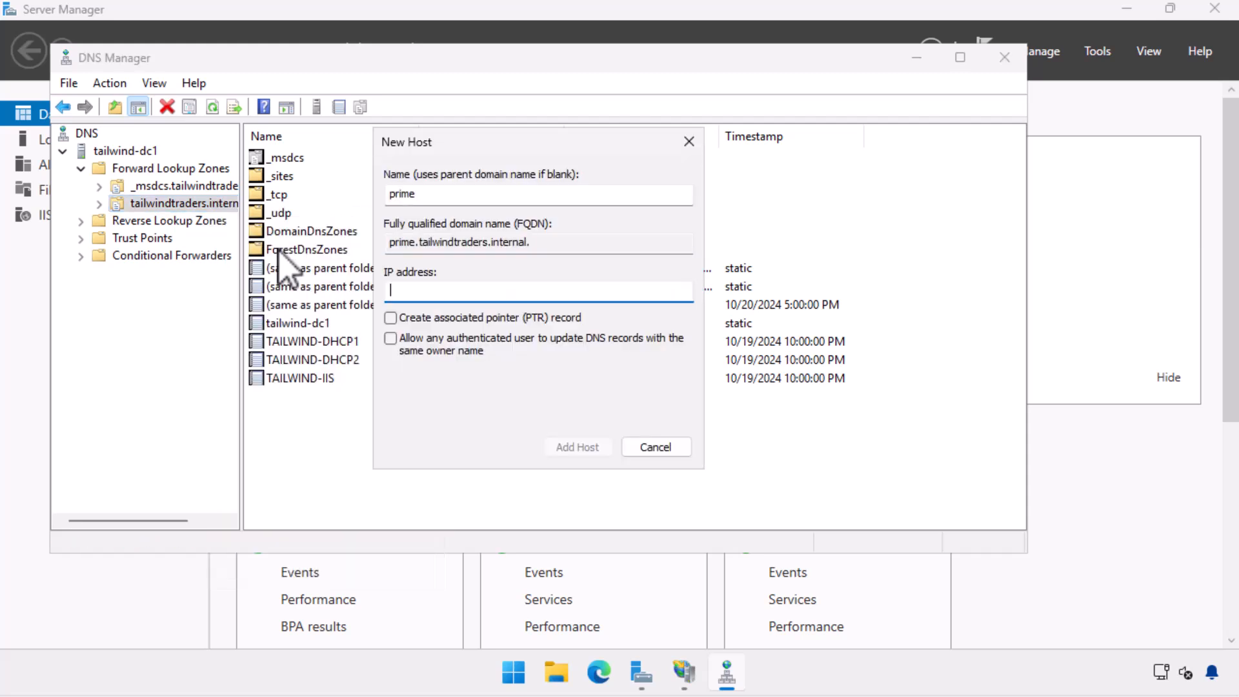
type("10.10.")
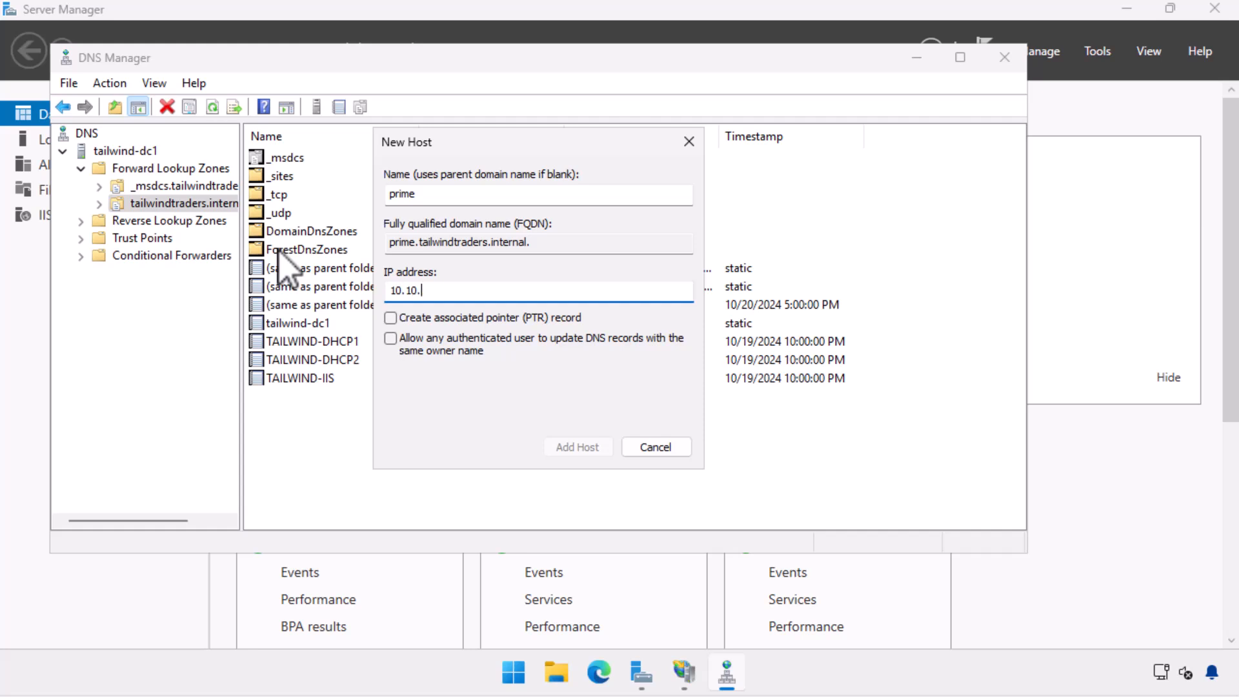
type("10.51")
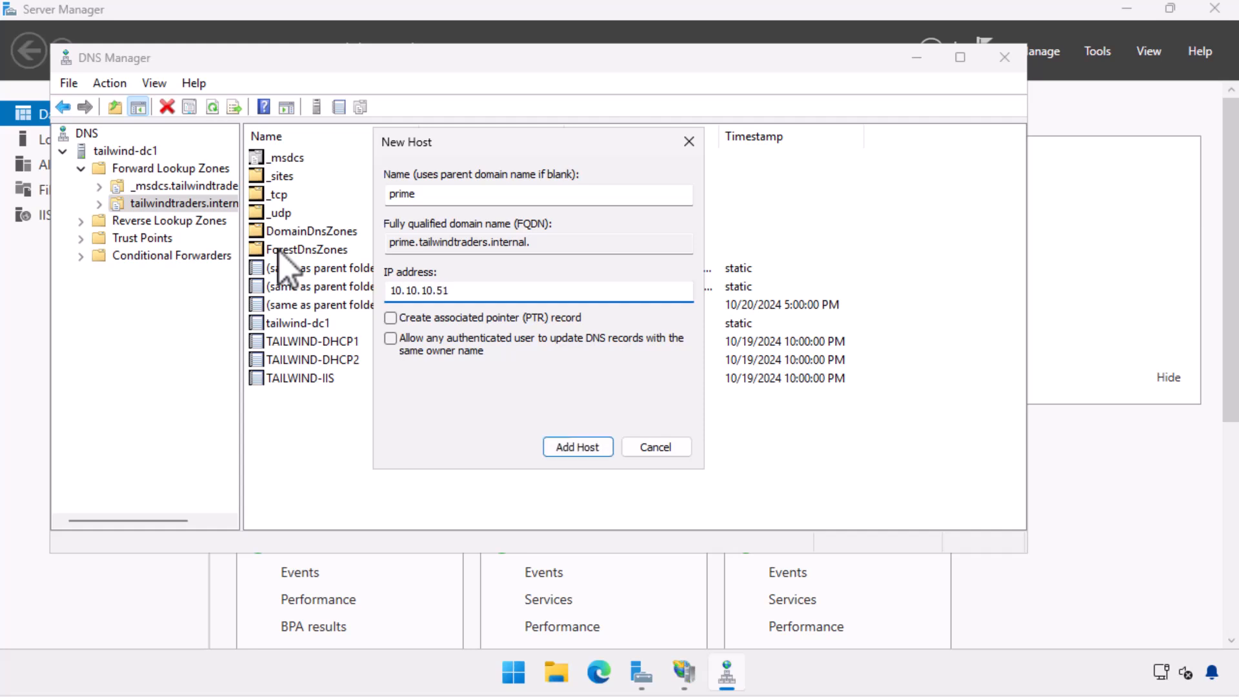
mouse_move(578, 447)
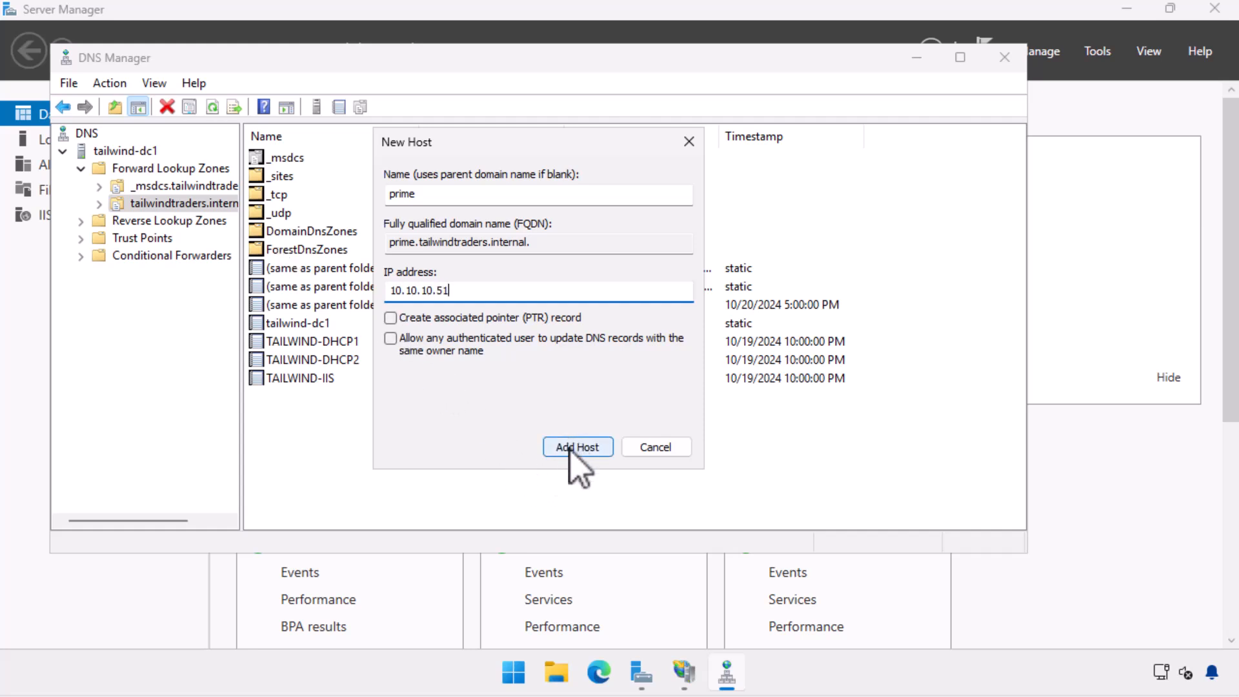
left_click(577, 447)
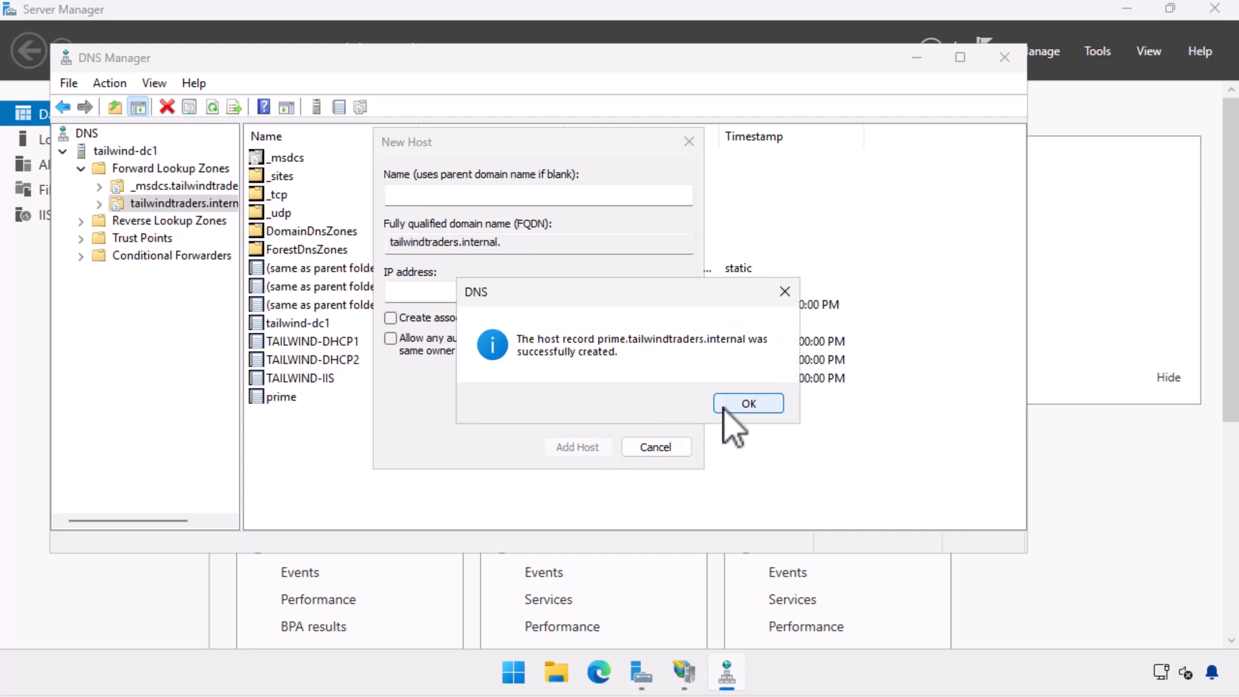
left_click(746, 402)
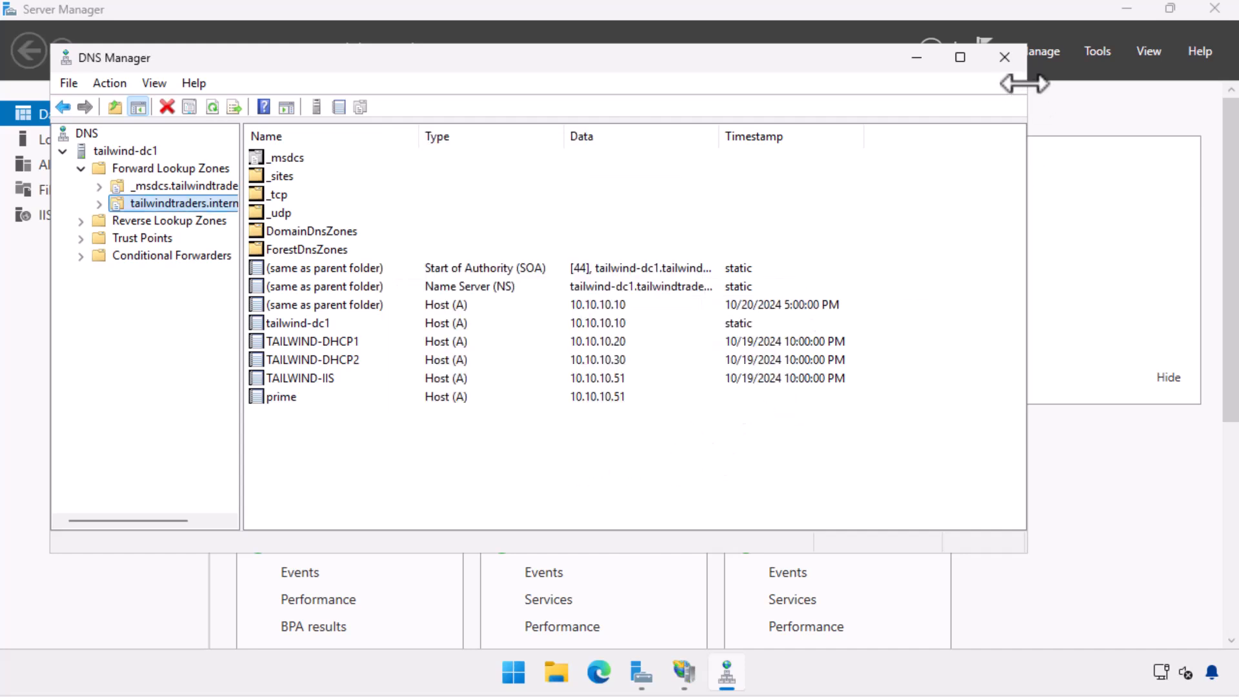
- Close DNS Manager and start a terminal to verify prime.tailwindtraders.internal resolves to 10.10.10.51
left_click(1004, 57)
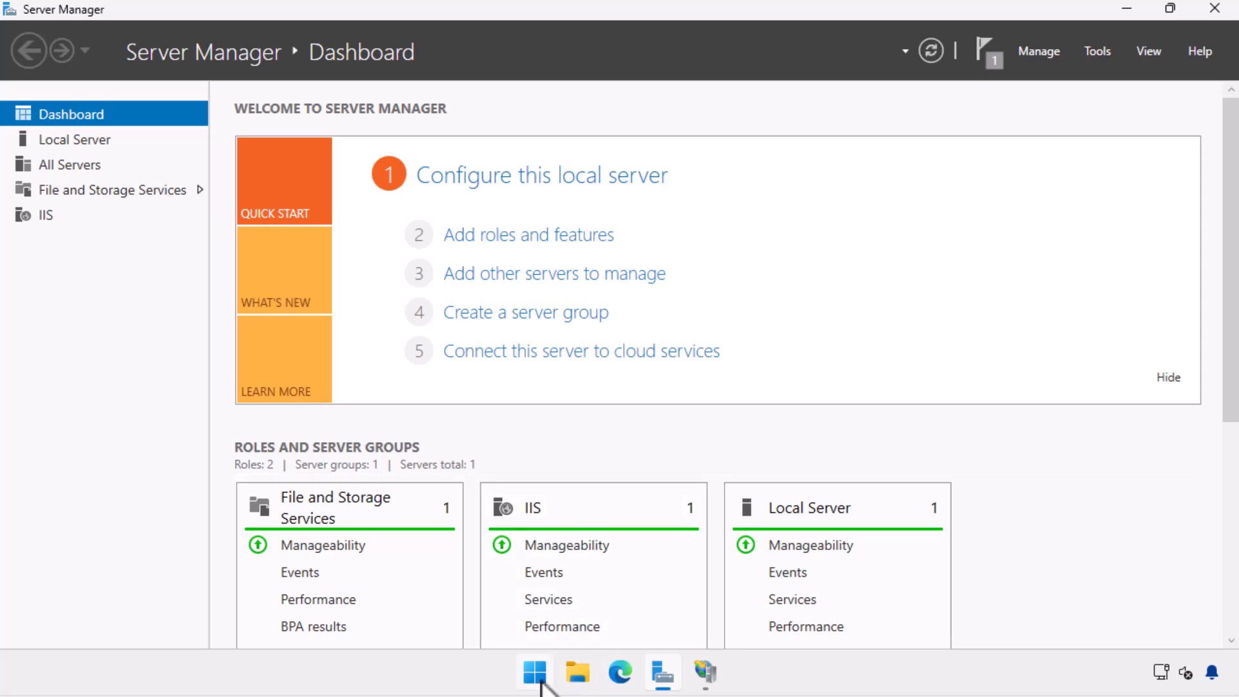
right_click(534, 672)
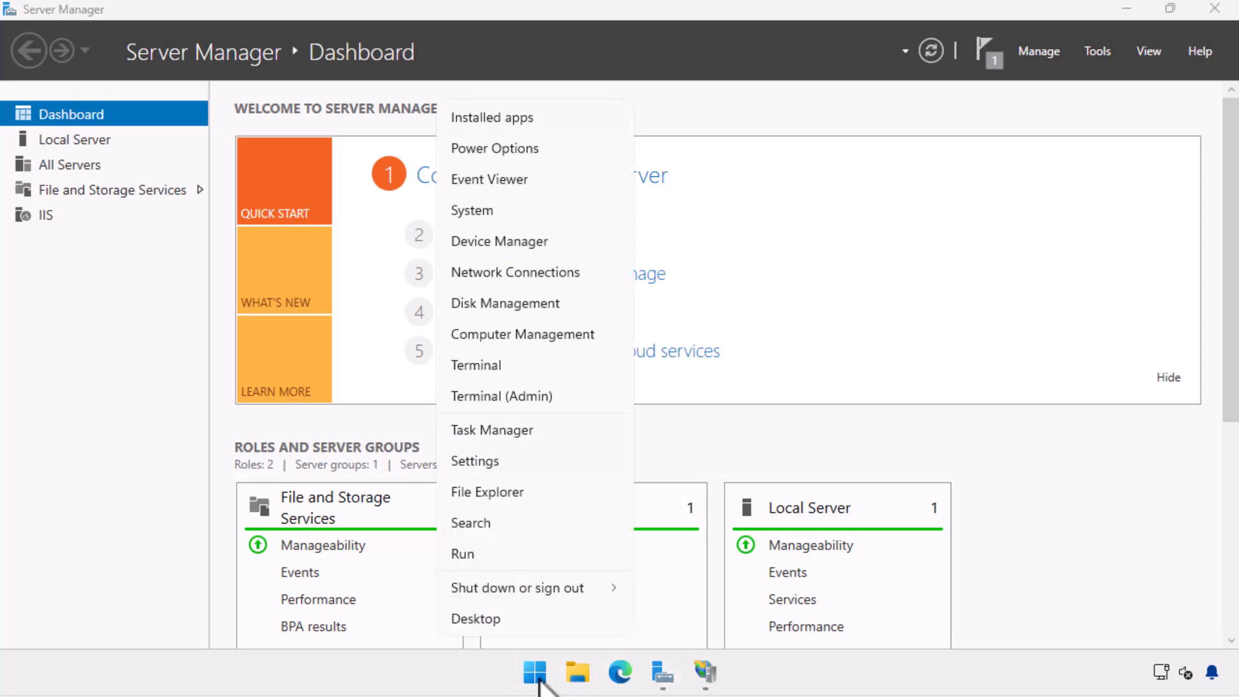
left_click(537, 383)
type("nslookup prime.tailwindtraders.internal")
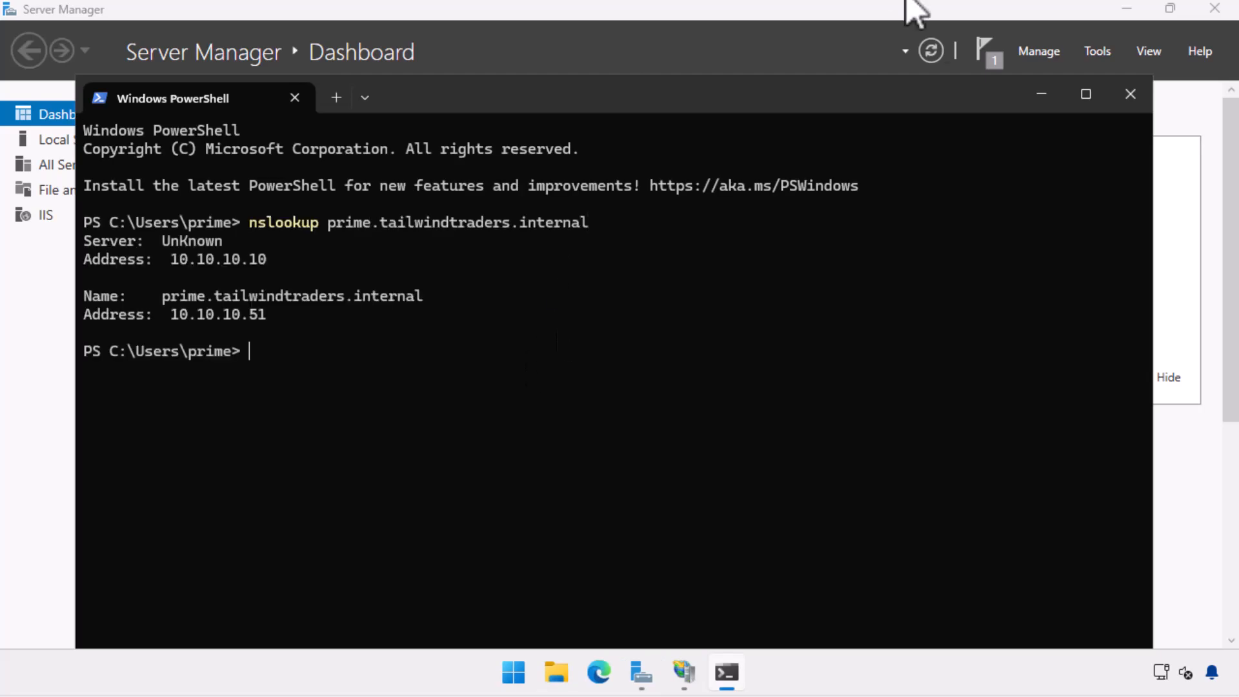
- Create a 'prime-website' folder at the root of C: in File Explorer, then close Explorer
left_click(704, 672)
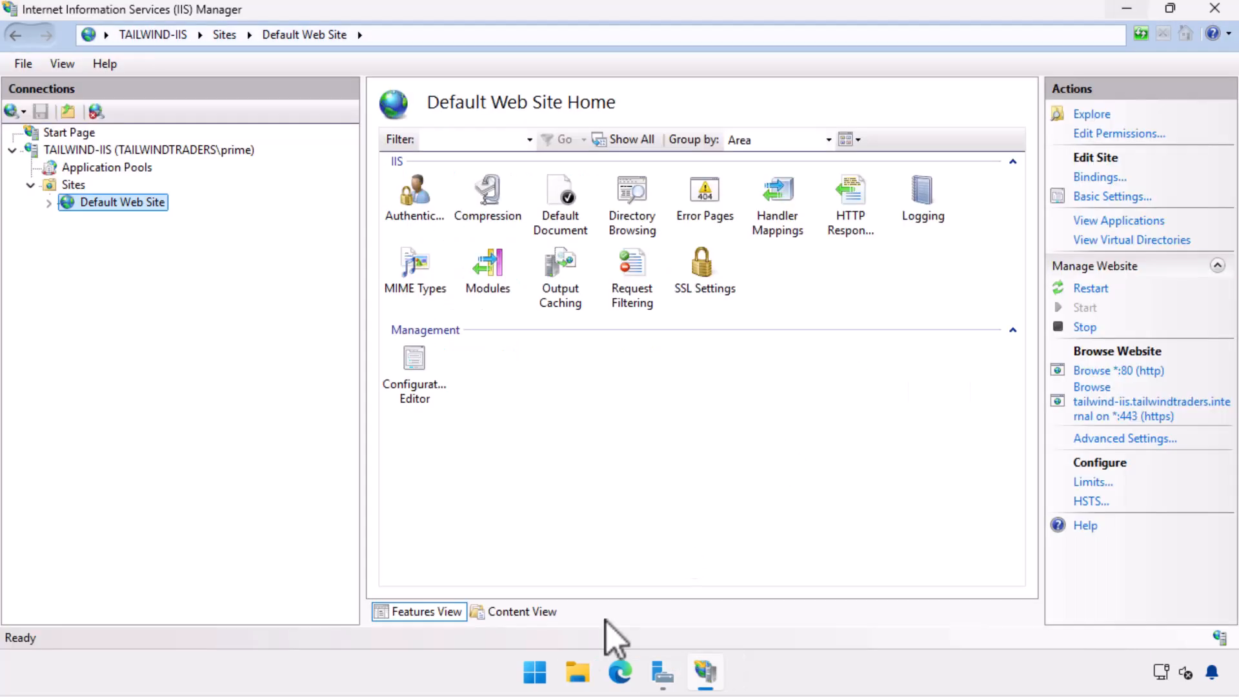
left_click(576, 673)
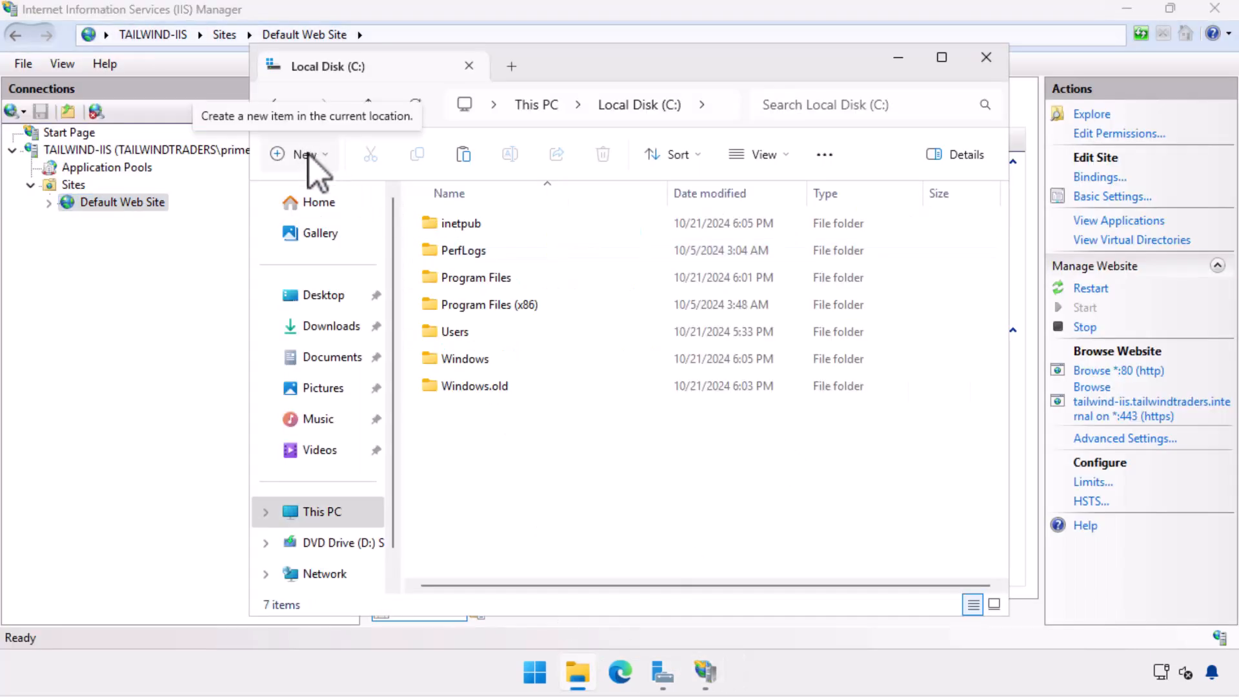
type("prime-")
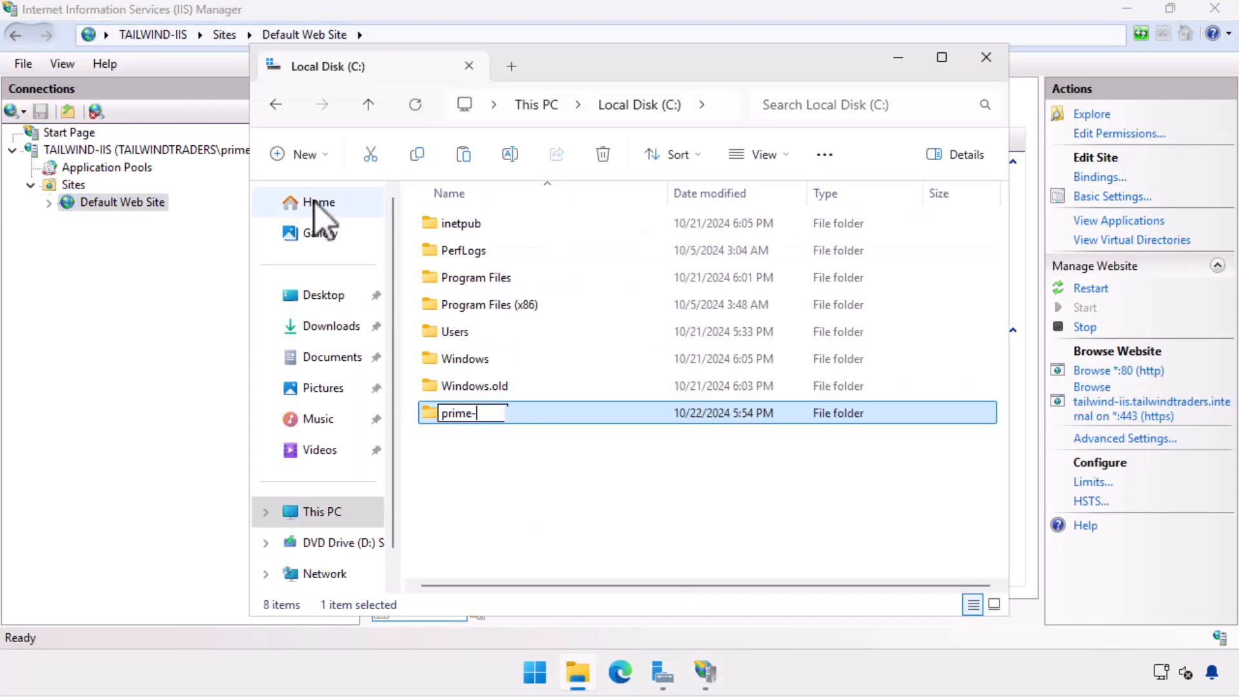
type("website")
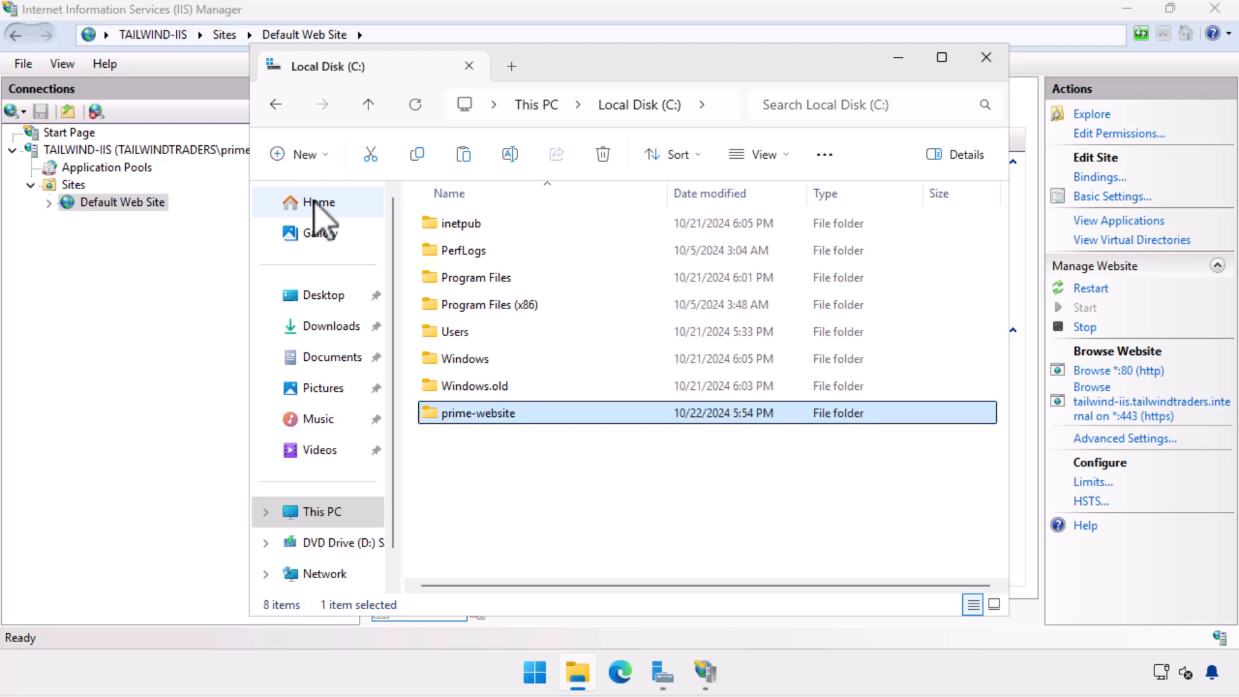
mouse_move(986, 56)
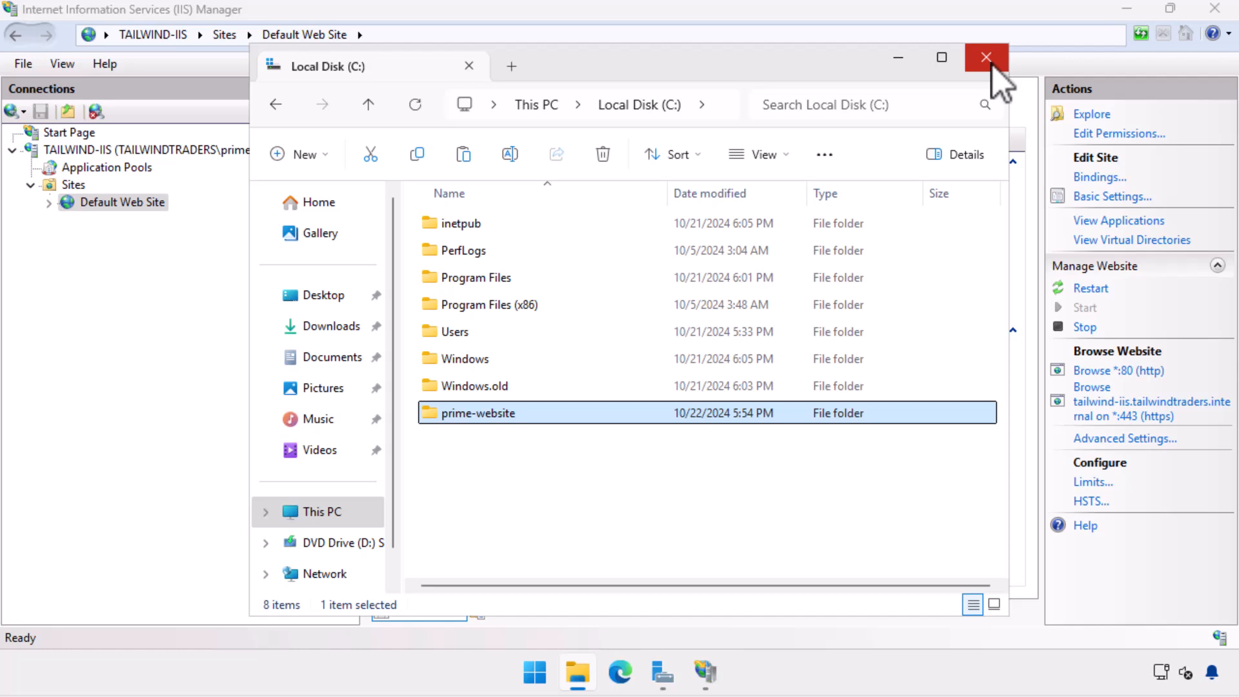
left_click(984, 57)
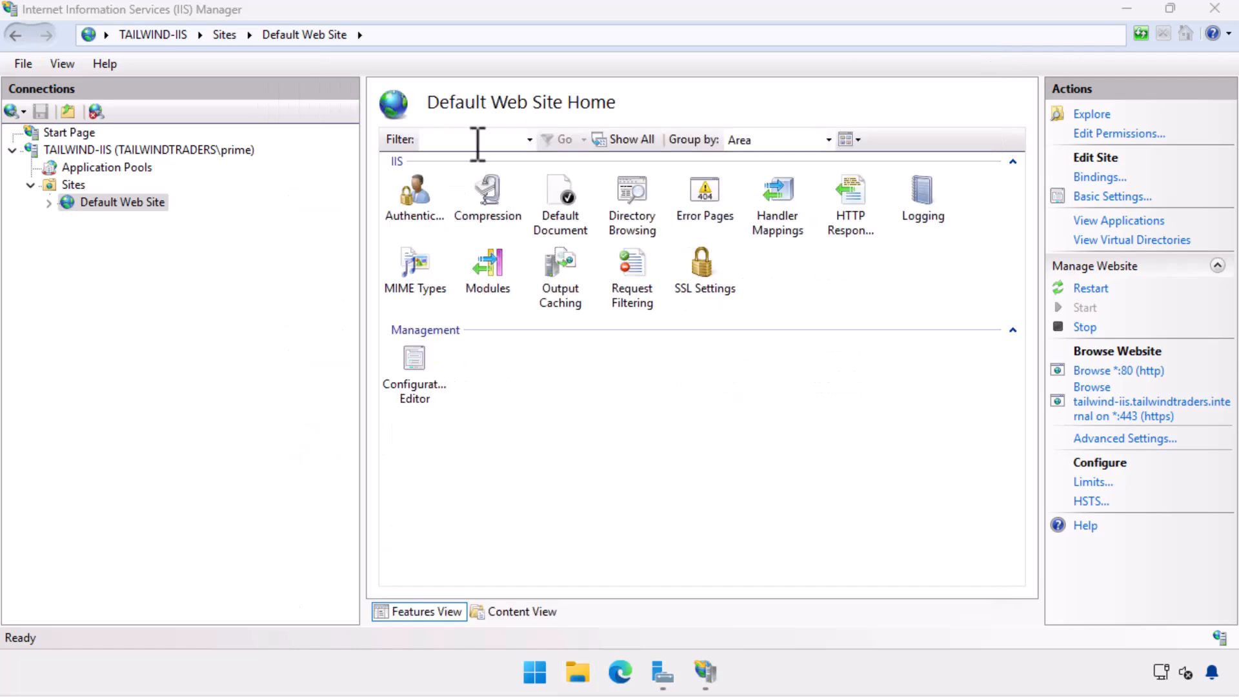
- Begin a new IIS website named 'prime' with content folder C:\prime-website
right_click(72, 184)
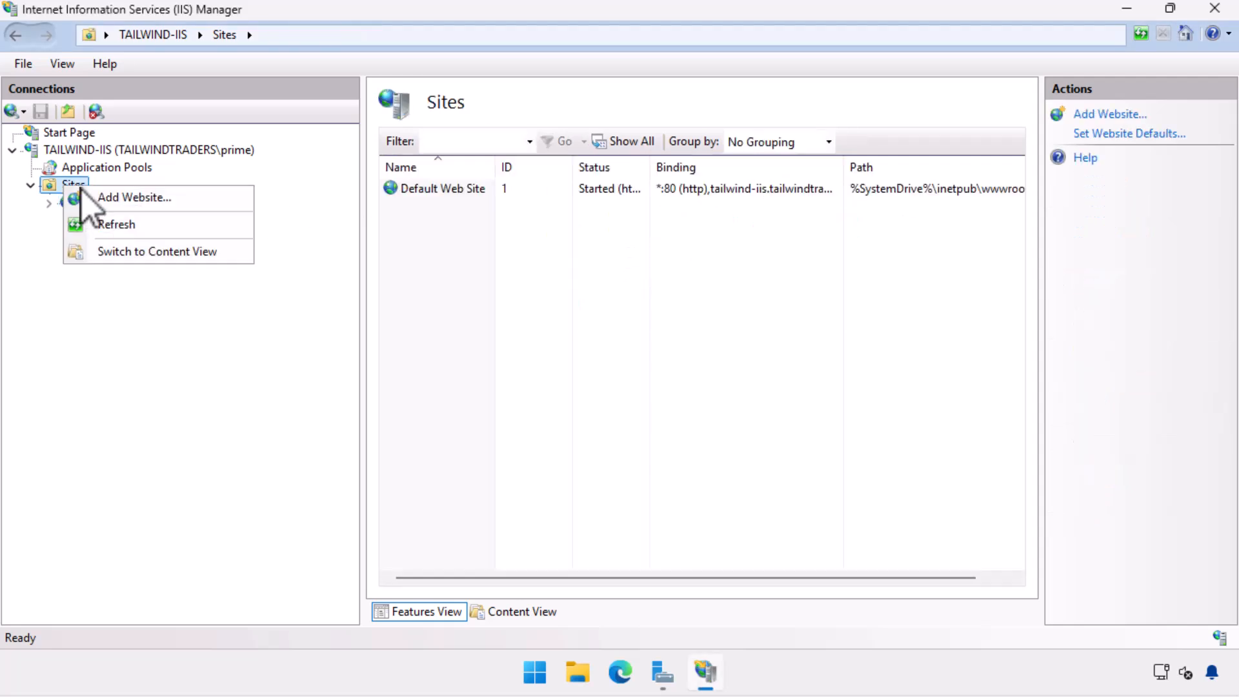
left_click(134, 196)
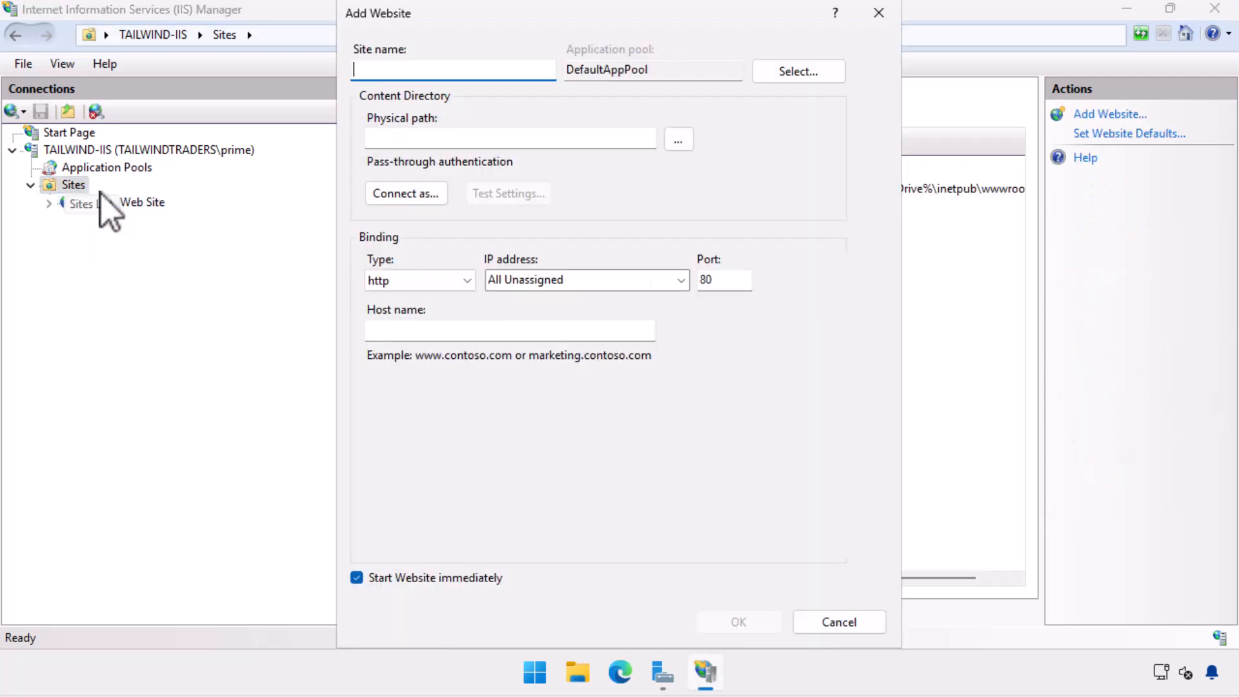
type("pri")
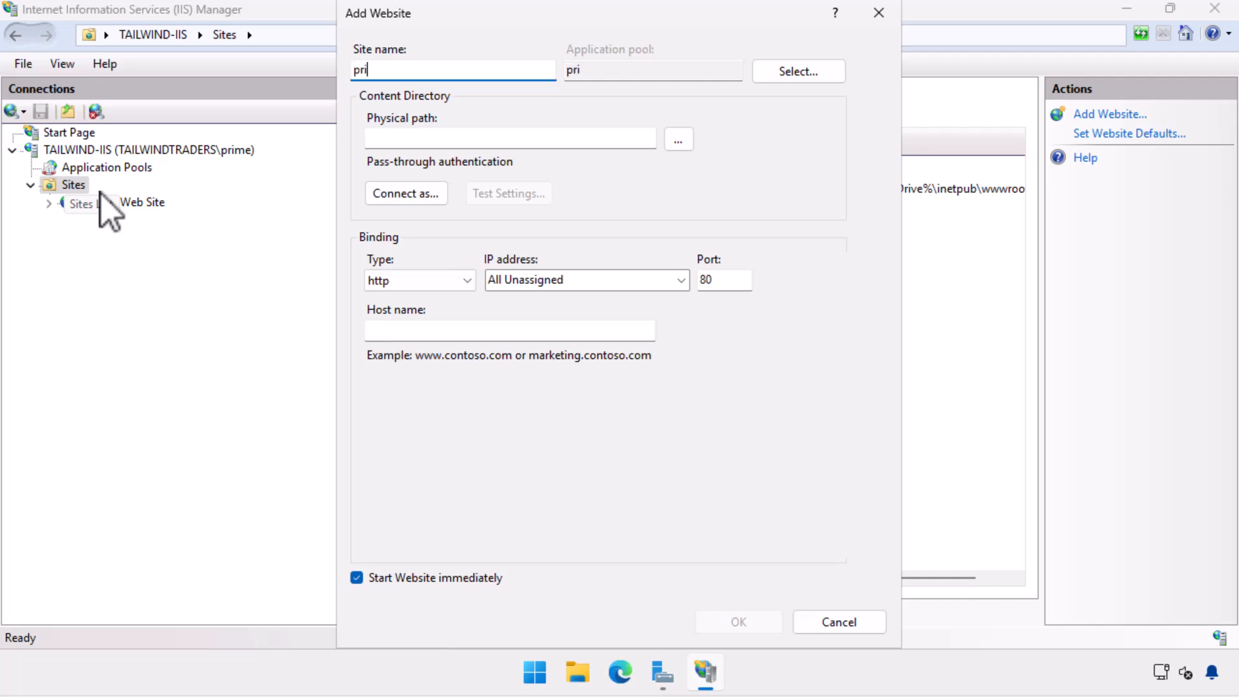
type("me")
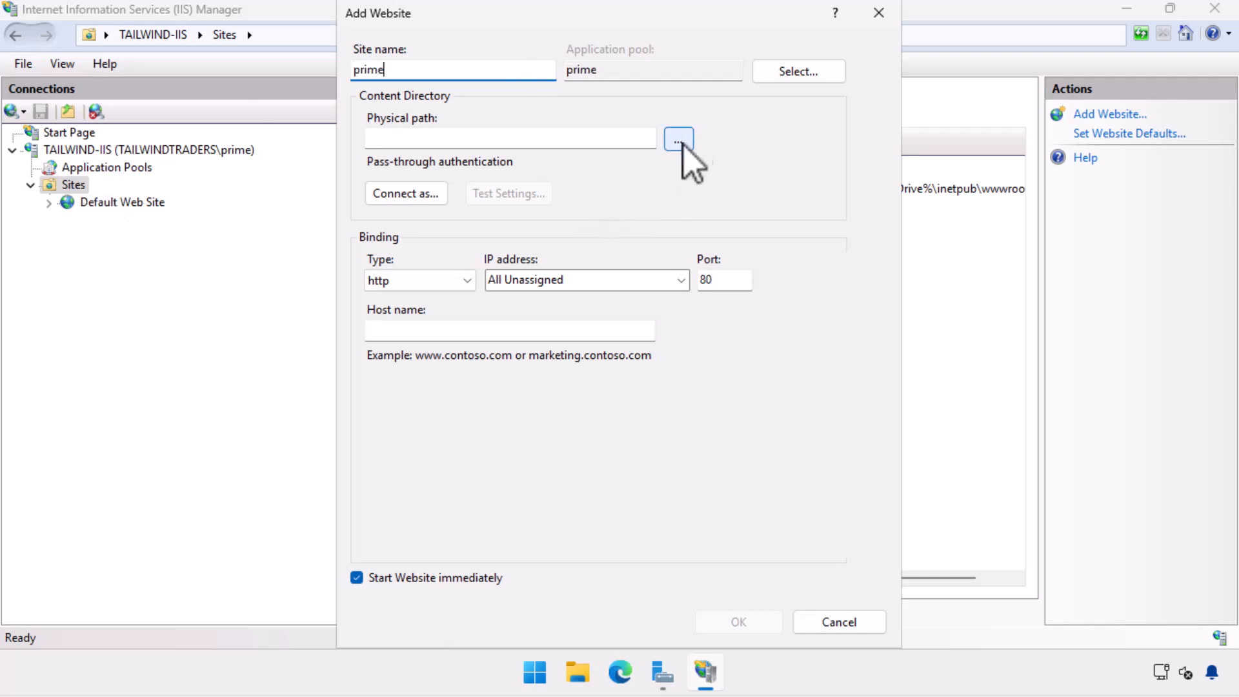
left_click(678, 139)
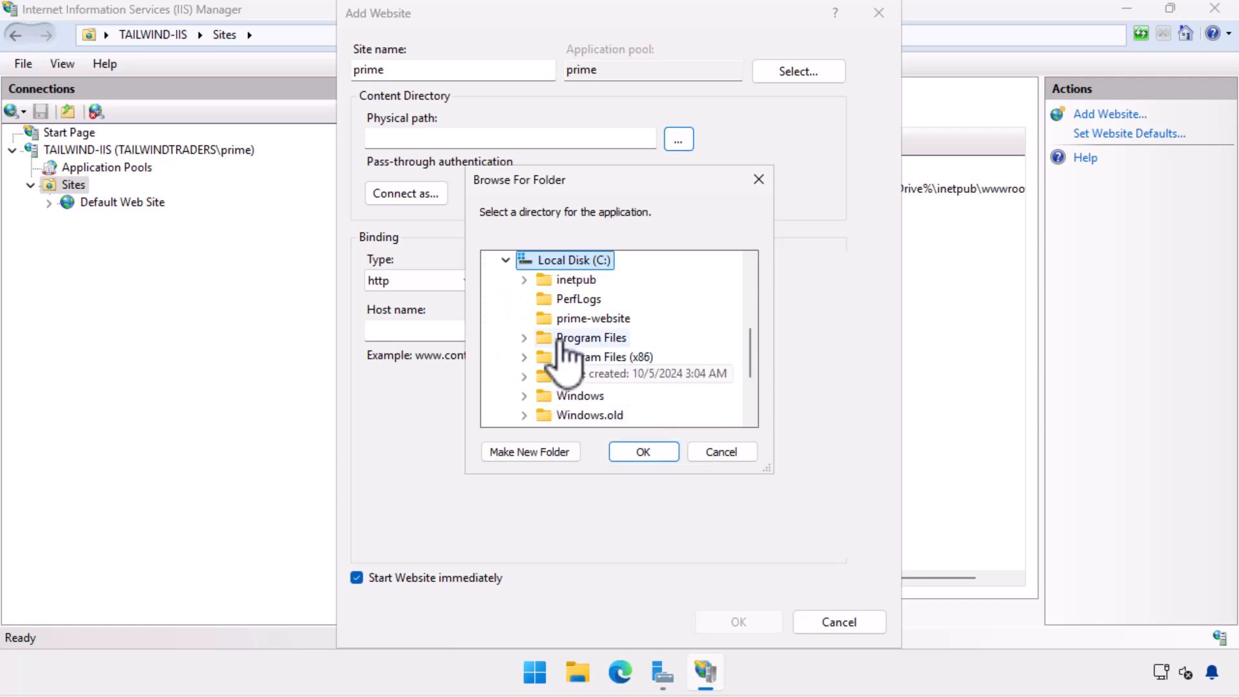
left_click(593, 319)
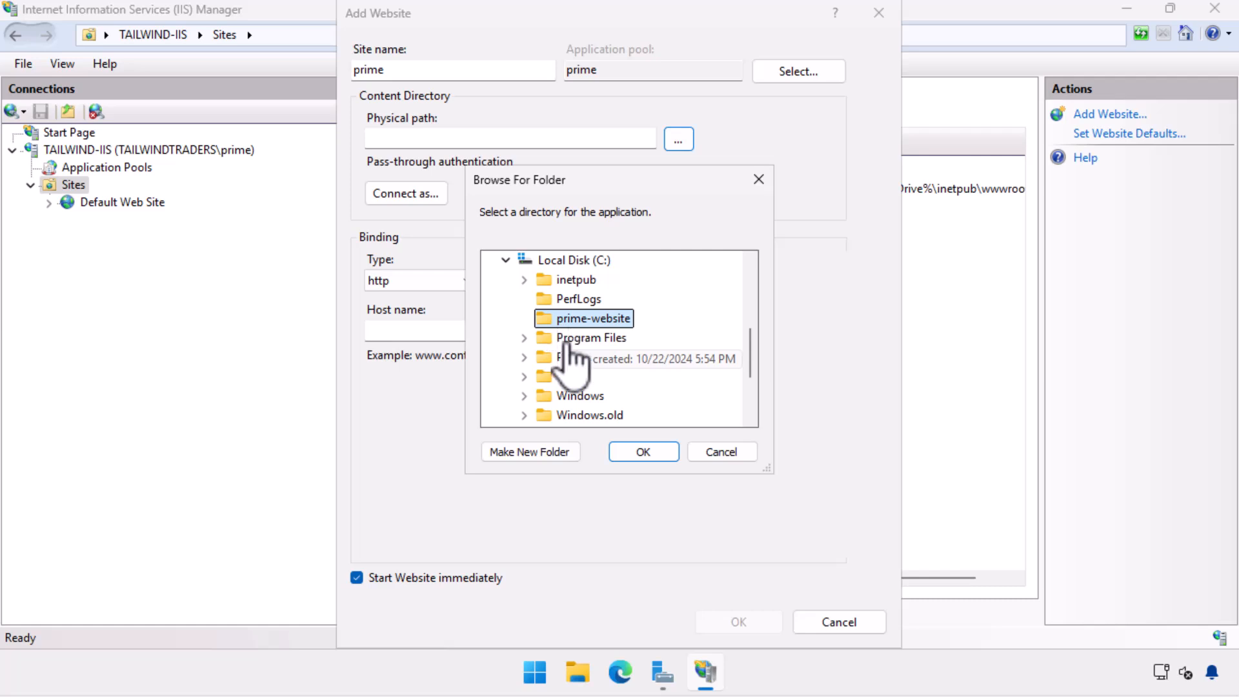
left_click(642, 452)
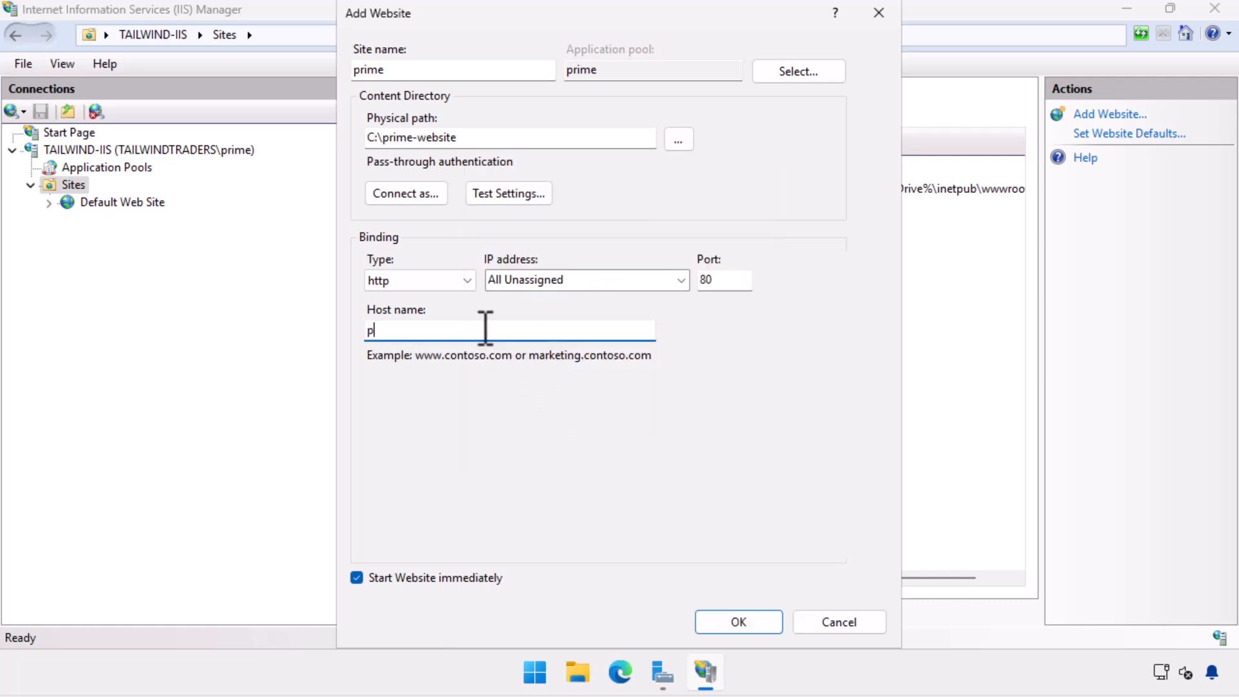
- Bind the site to host name prime.tailwindtraders.internal and finish creating it
type("rime.tailw")
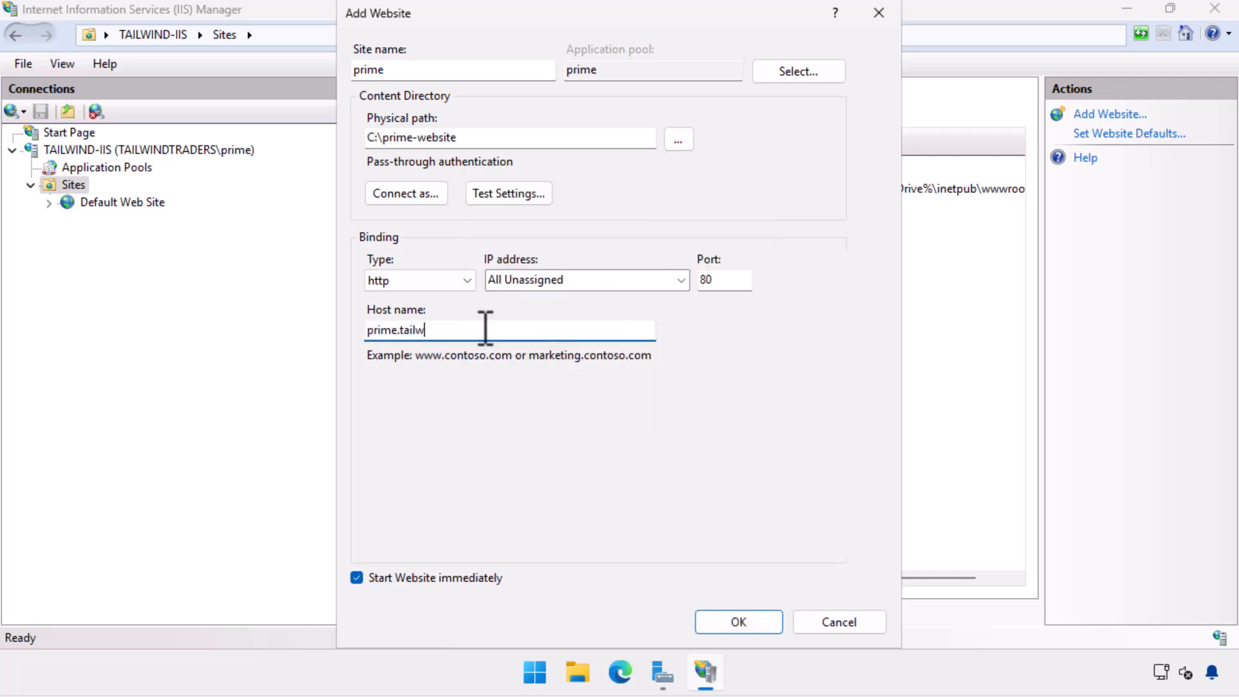
type("indtraders.internal")
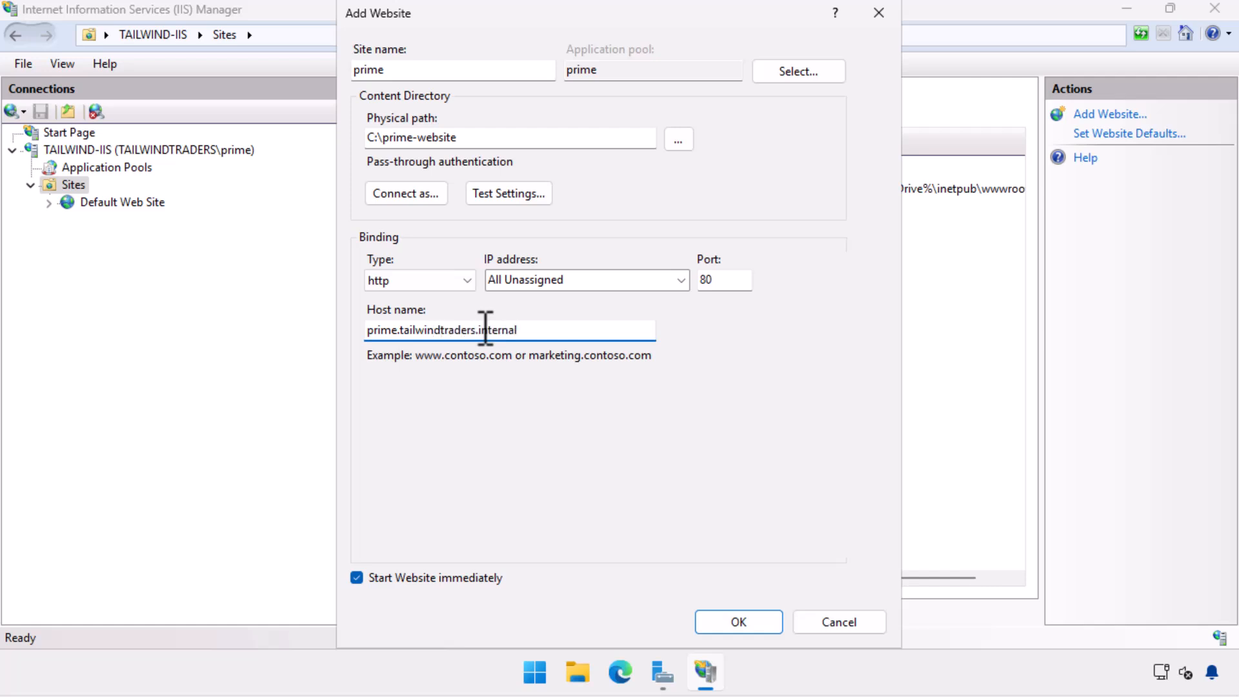
left_click(737, 622)
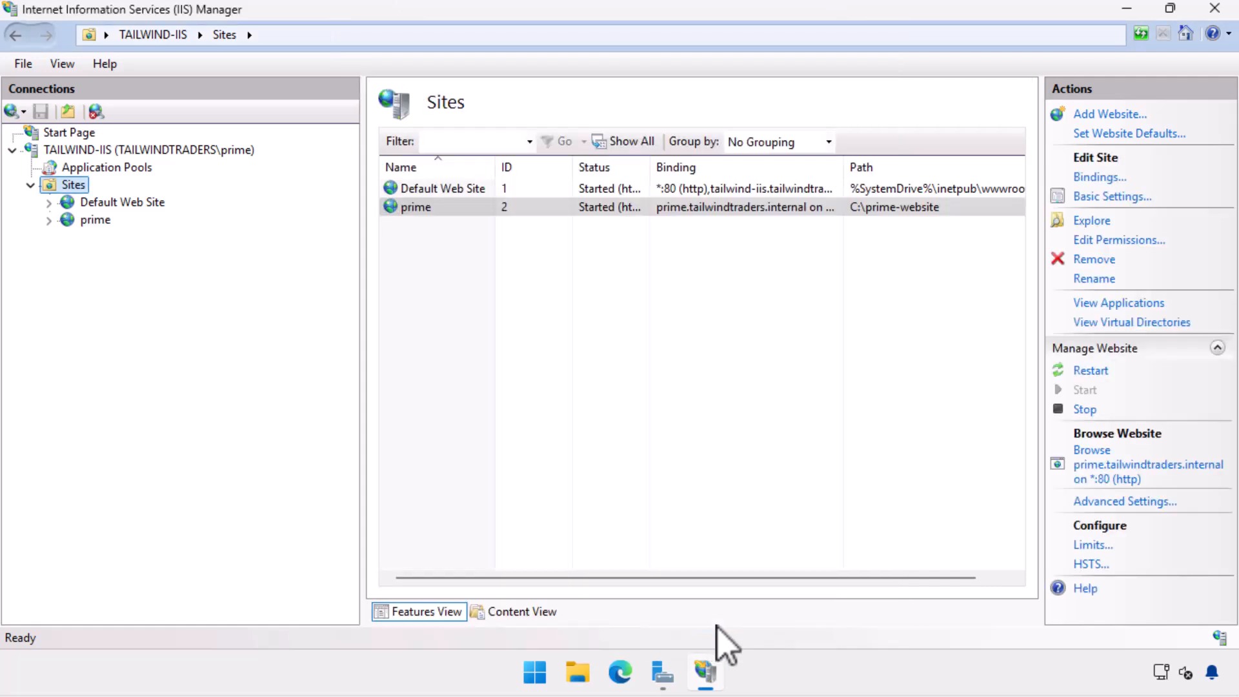
mouse_move(719, 562)
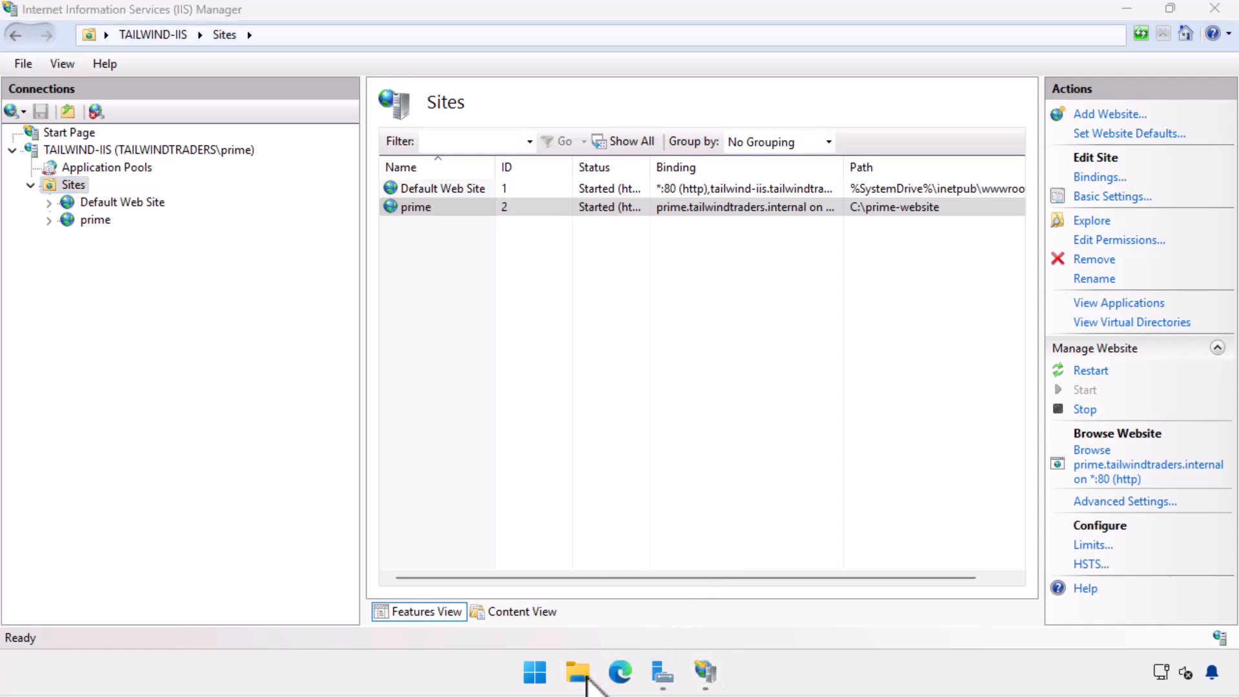
- Browse to C:\prime-website holding the iisstart page and image, ready to edit iisstart.png
left_click(578, 673)
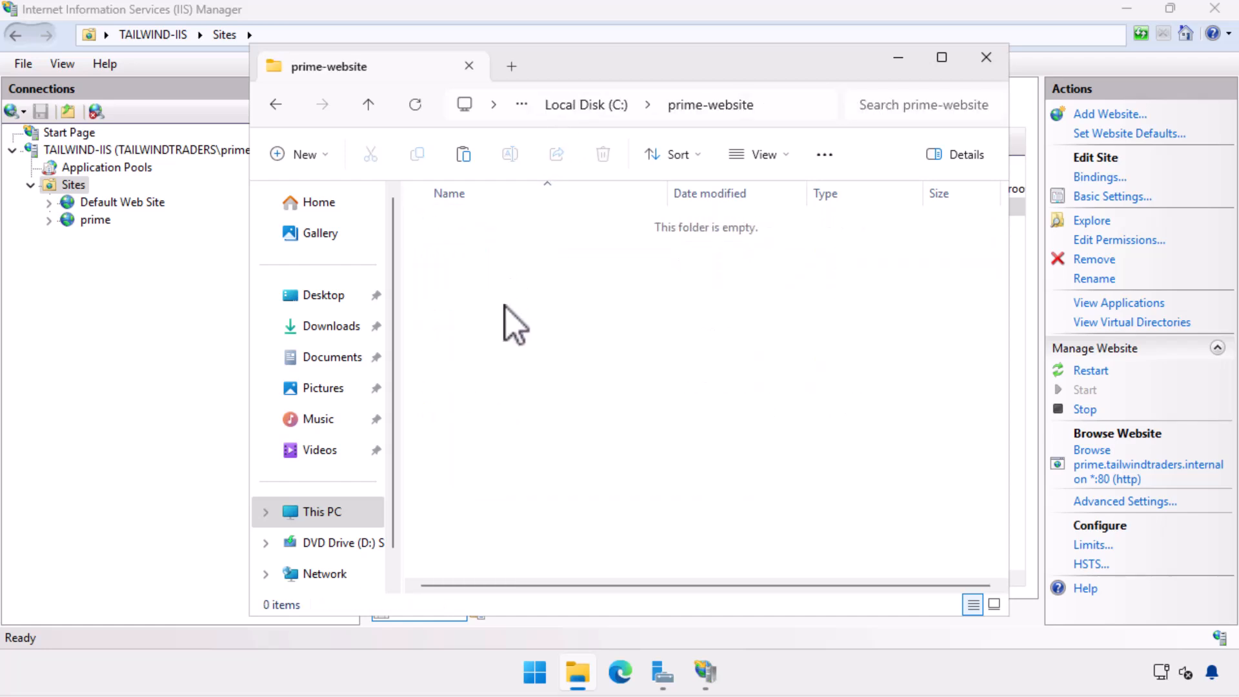
mouse_move(543, 302)
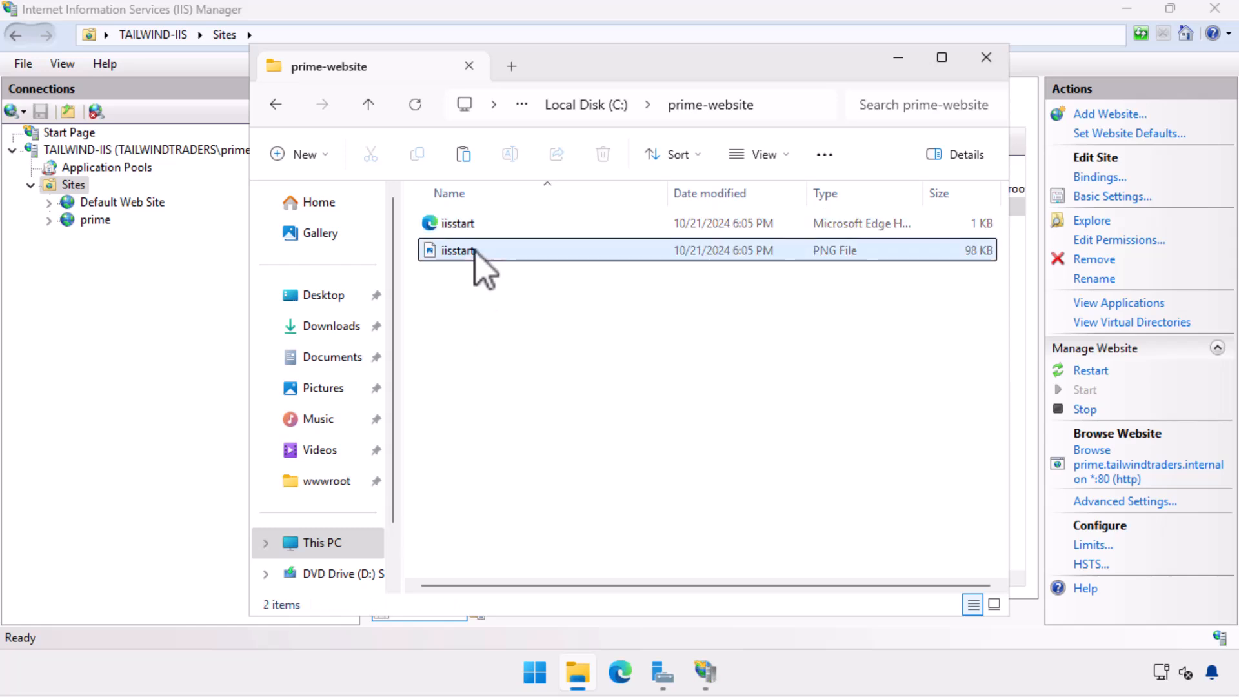
right_click(458, 251)
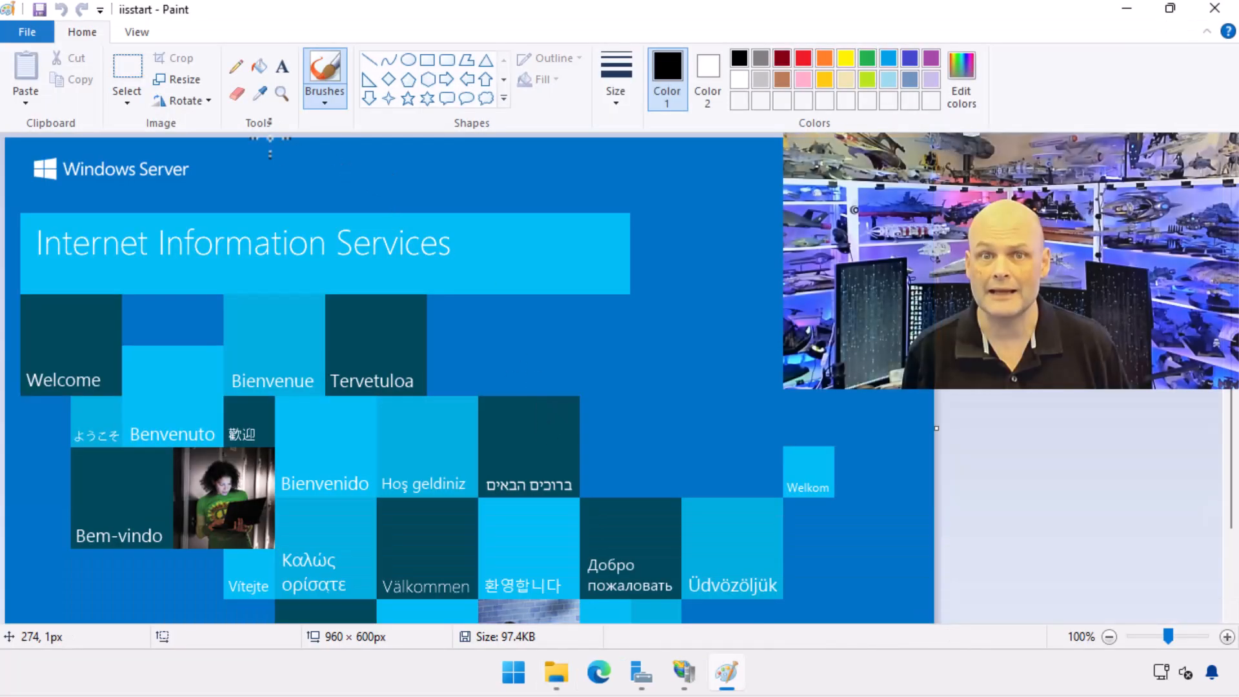
mouse_move(281, 75)
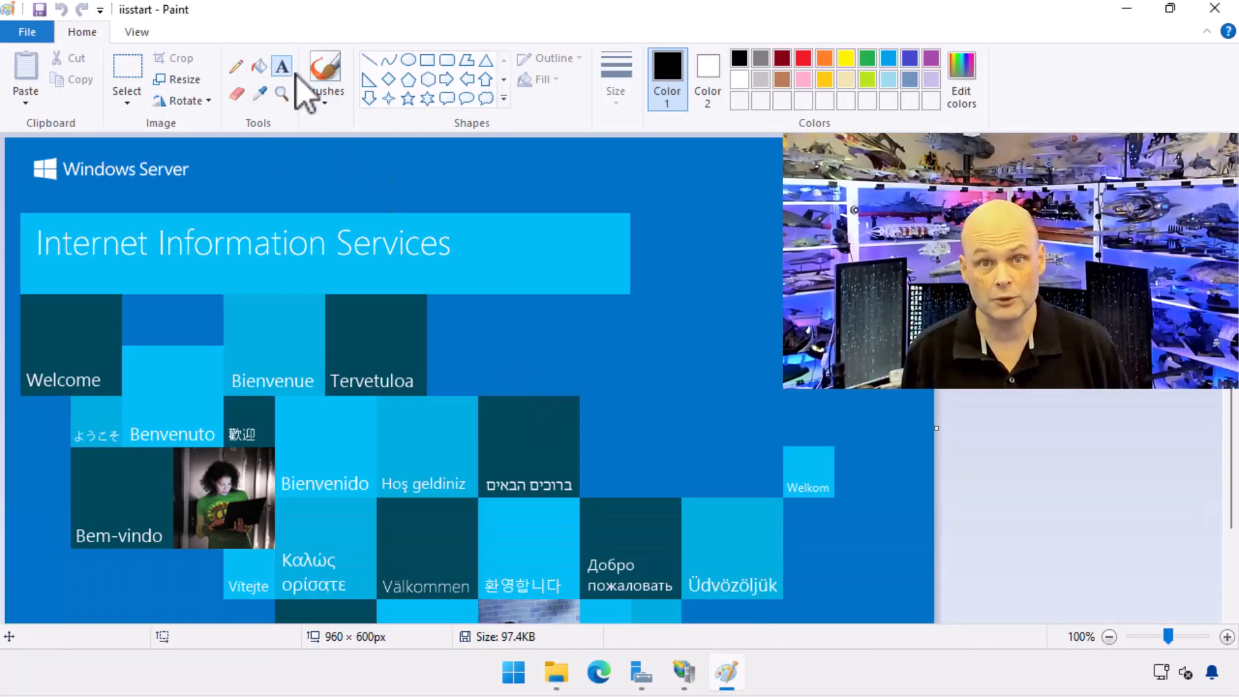
mouse_move(456, 343)
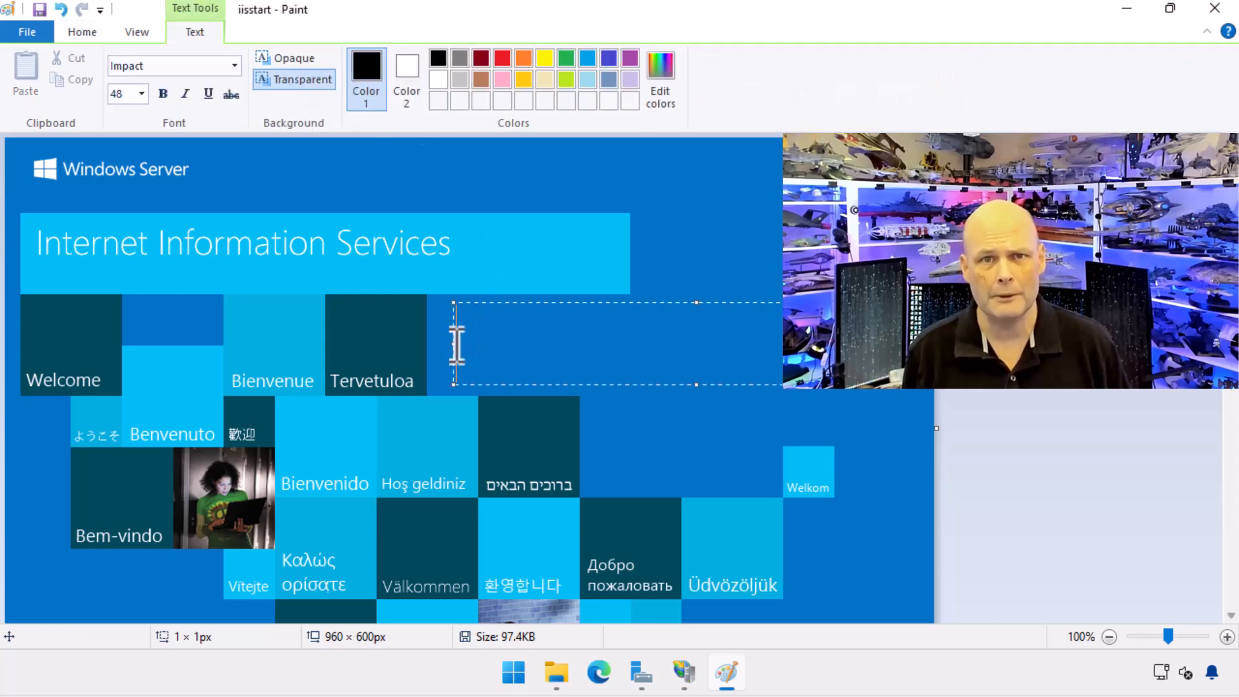
- Add the word PRIME in Impact 48 beside the Tervetuloa tile on iisstart.png and save it
type("PRIME")
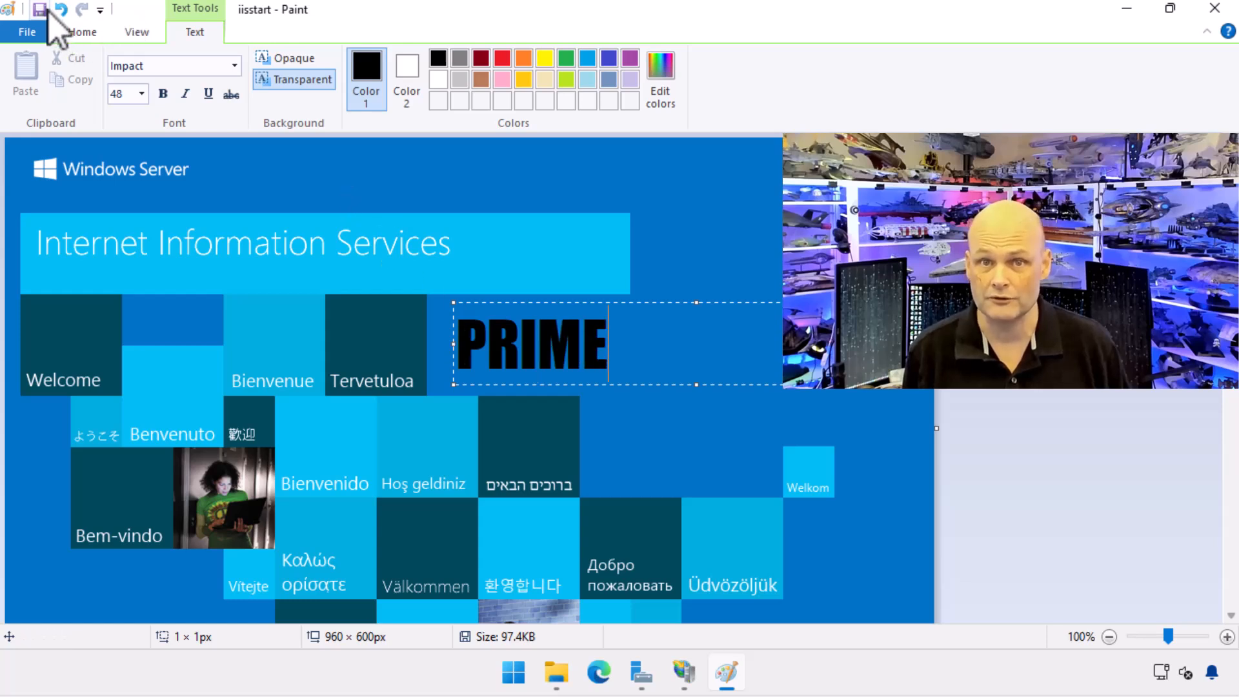
left_click(82, 31)
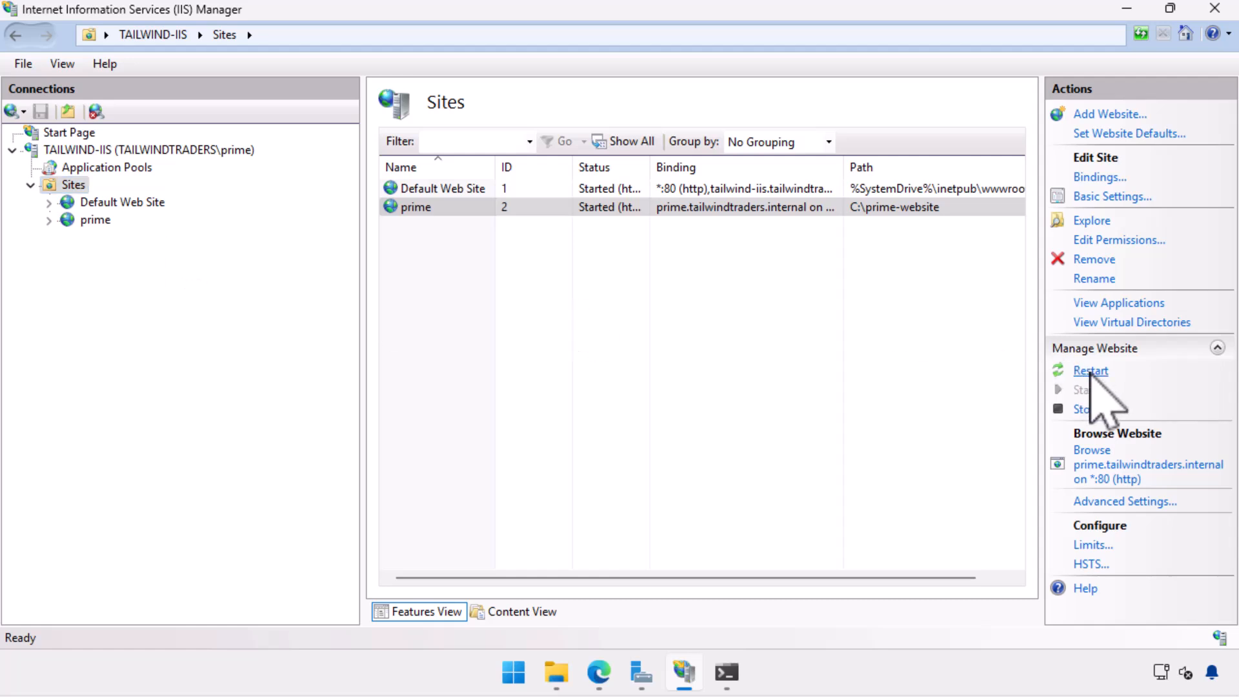
mouse_move(711, 674)
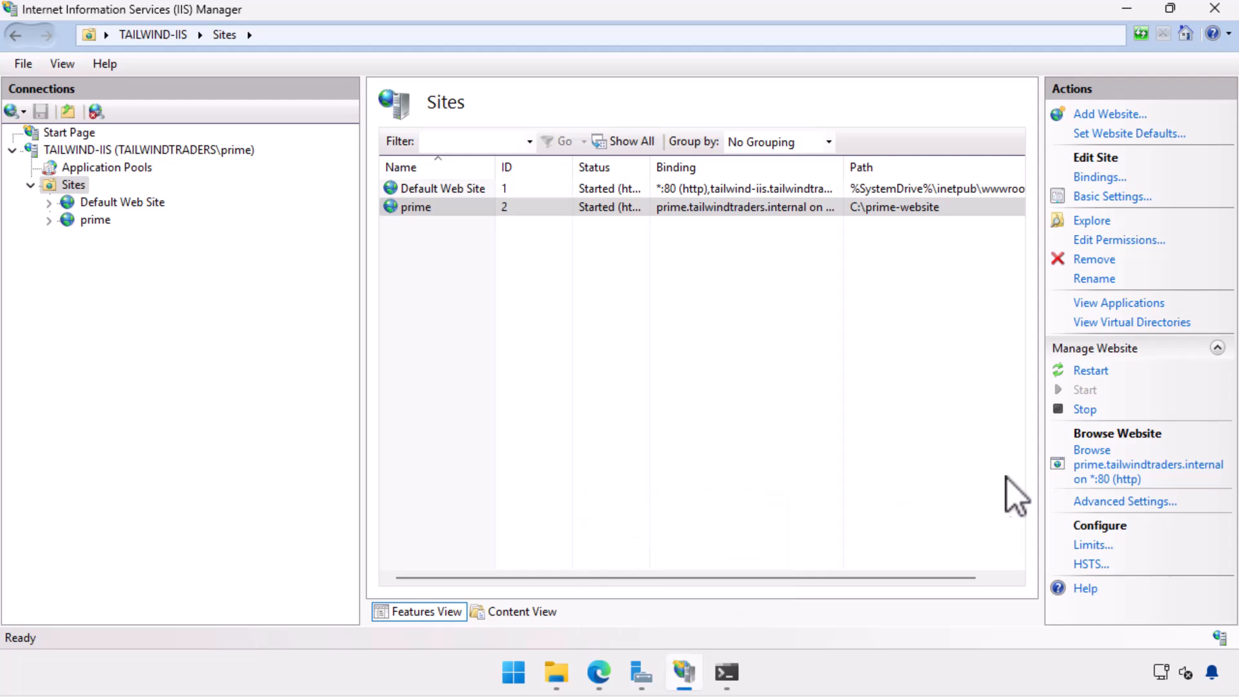
mouse_move(624, 565)
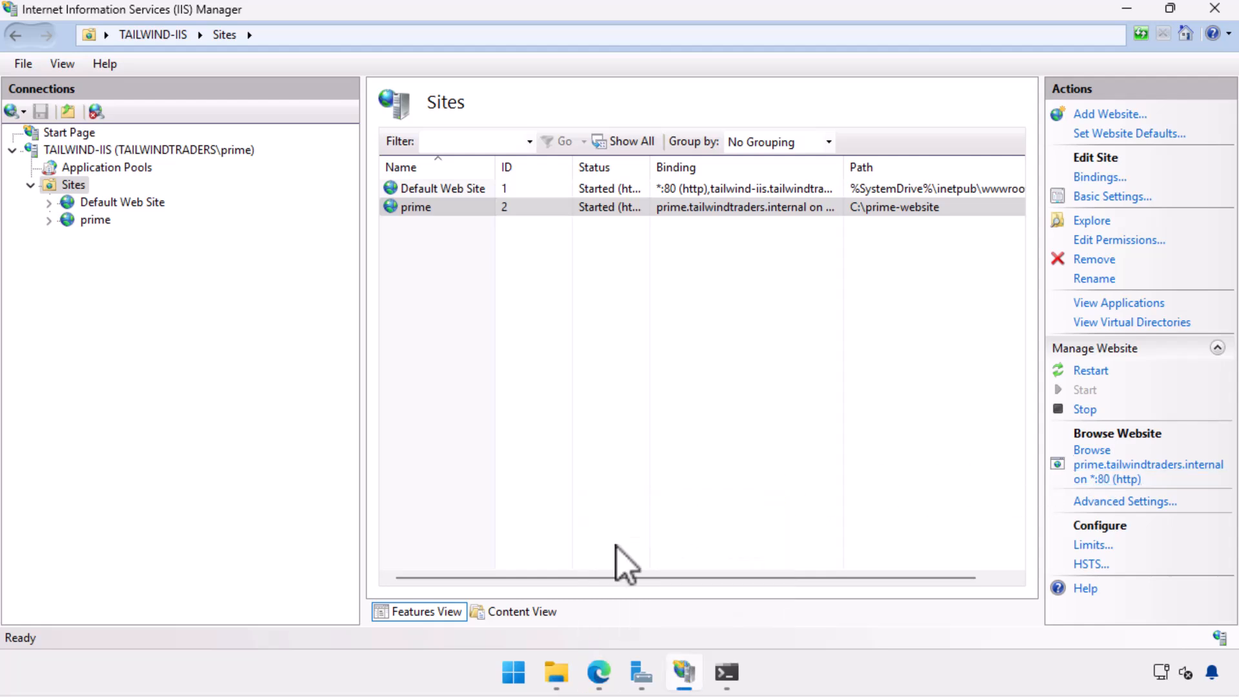